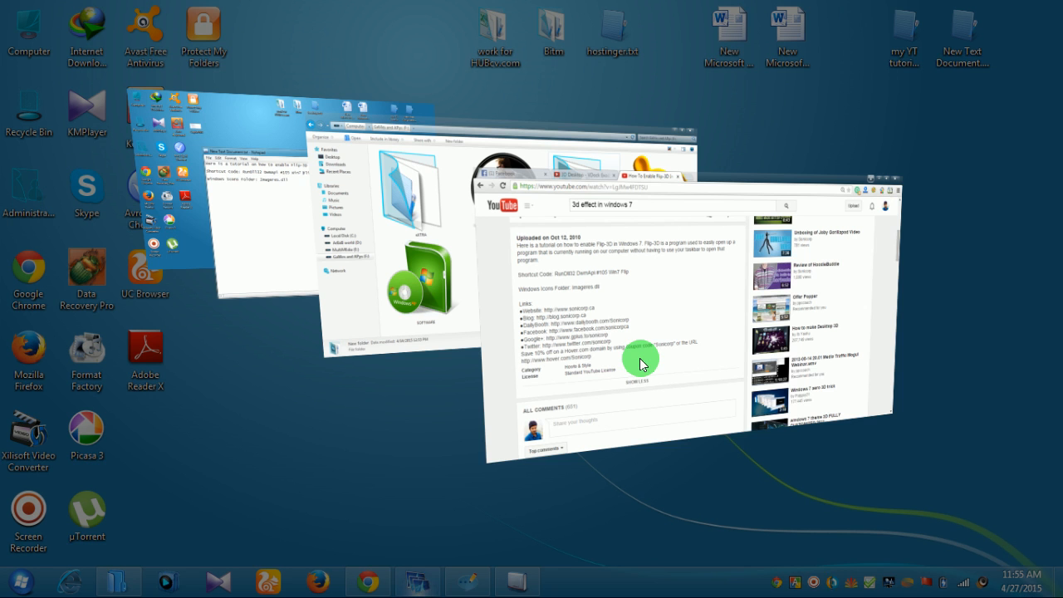
{"action": "mouse_move", "coordinate": [563, 245]}
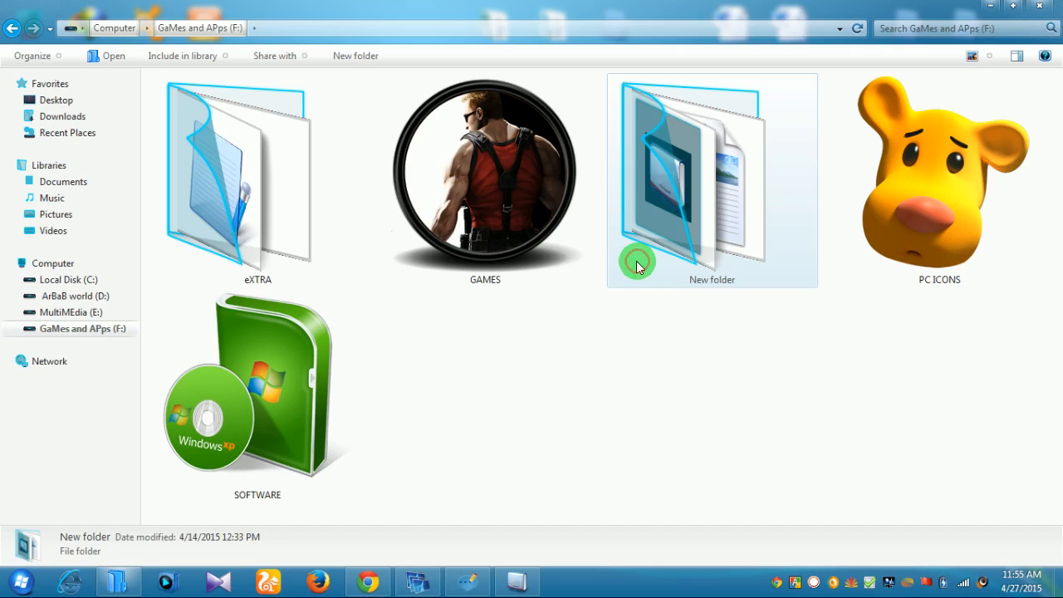
Clear the open windows to show the desktop and the sticky note with the shortcut code.
{"action": "left_click", "coordinate": [258, 390]}
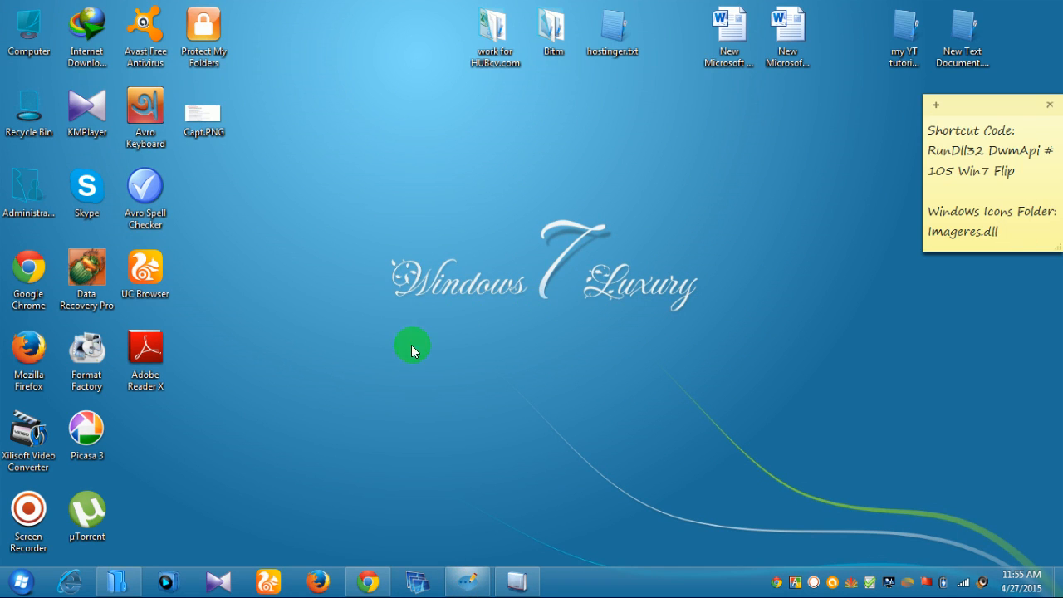
{"action": "mouse_move", "coordinate": [484, 318]}
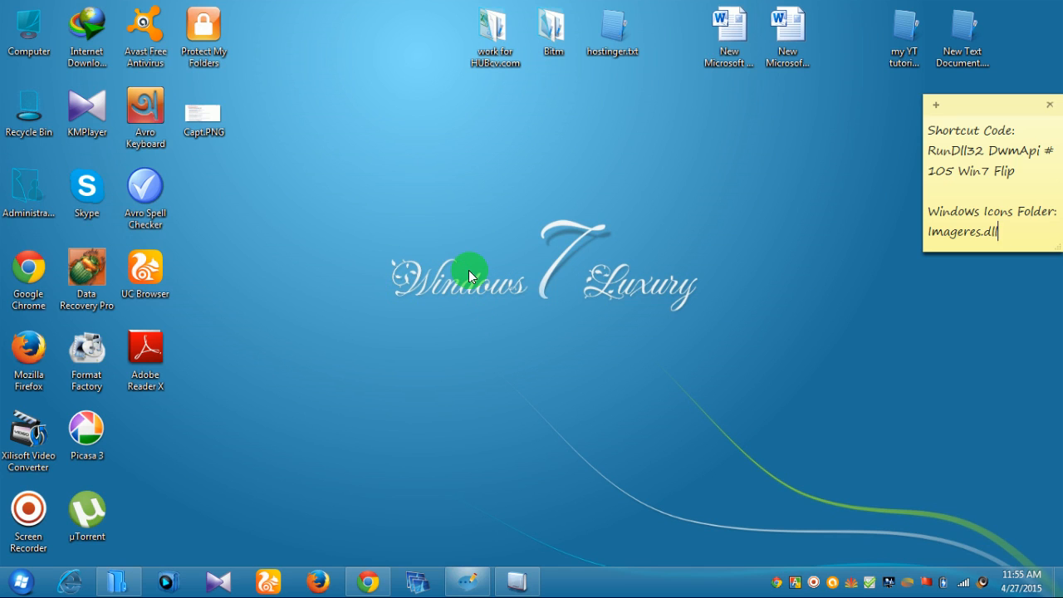
{"action": "mouse_move", "coordinate": [353, 430]}
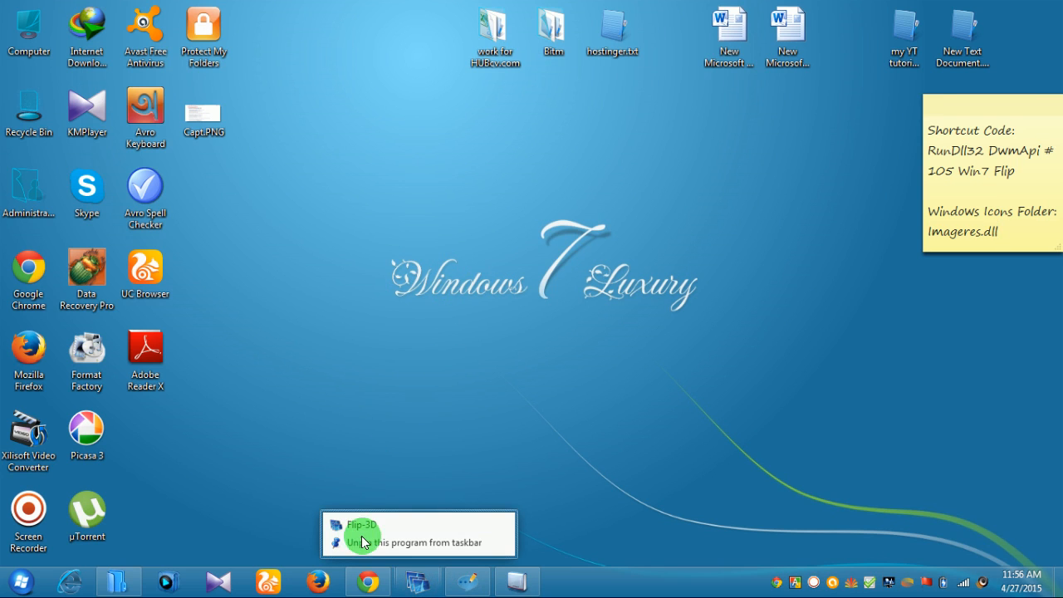
Unpin the existing Flip-3D item from the taskbar and bring up program search.
{"action": "left_click", "coordinate": [362, 524]}
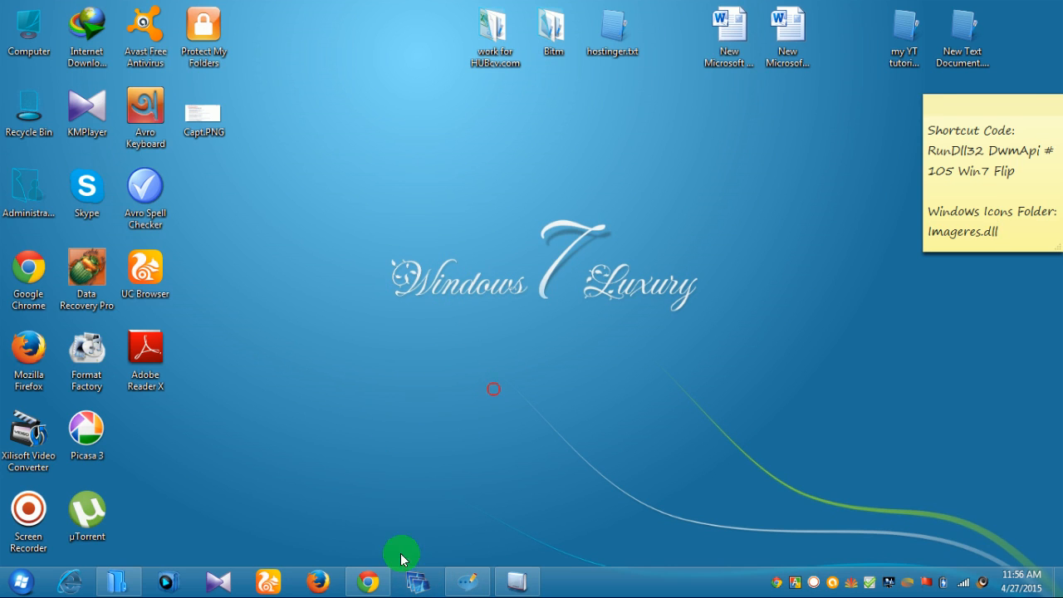
{"action": "right_click", "coordinate": [417, 581]}
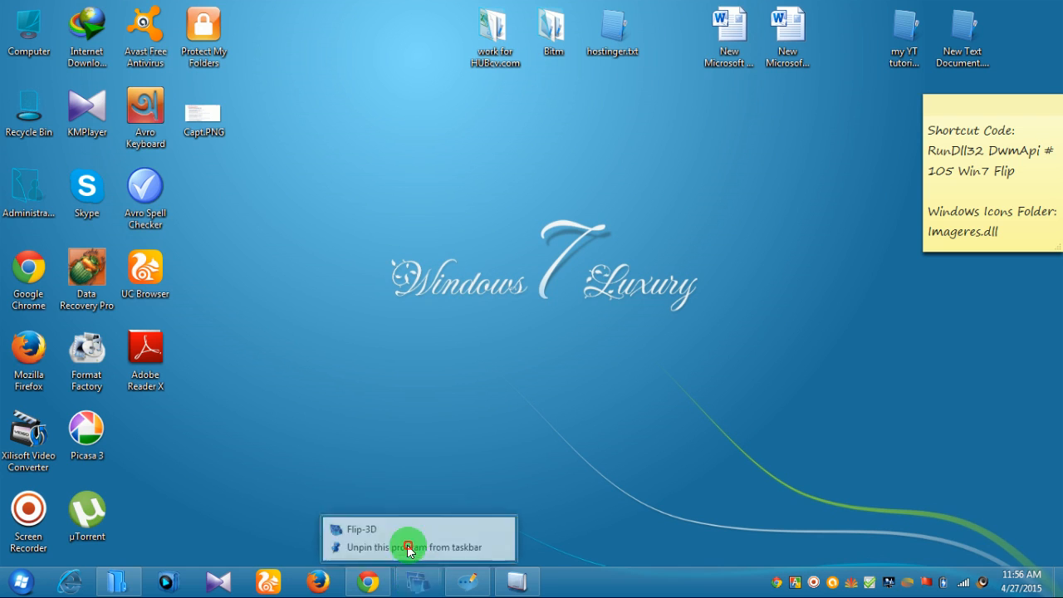
{"action": "left_click", "coordinate": [413, 547]}
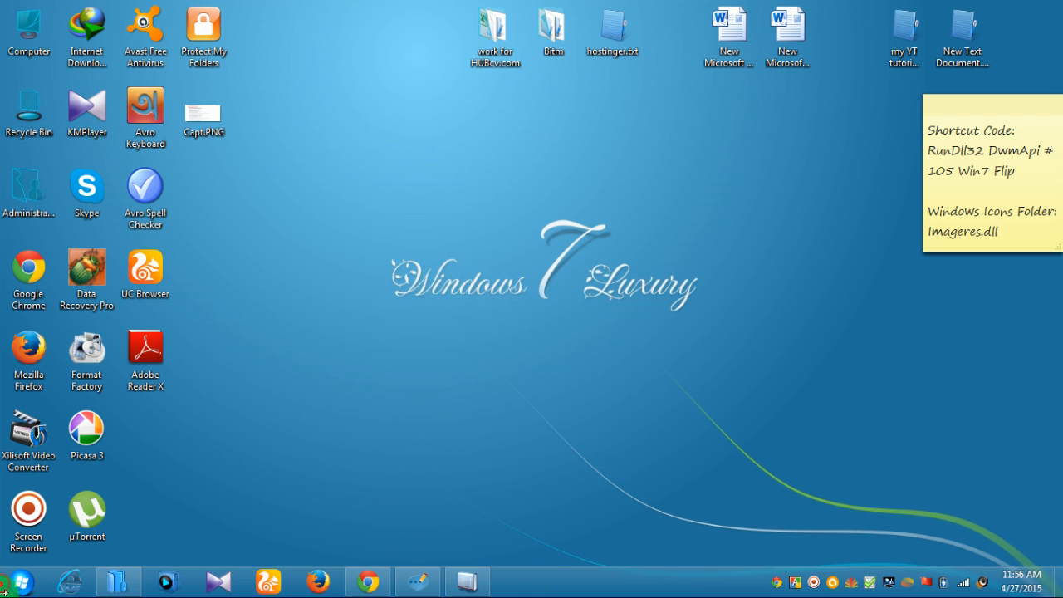
{"action": "left_click", "coordinate": [22, 580]}
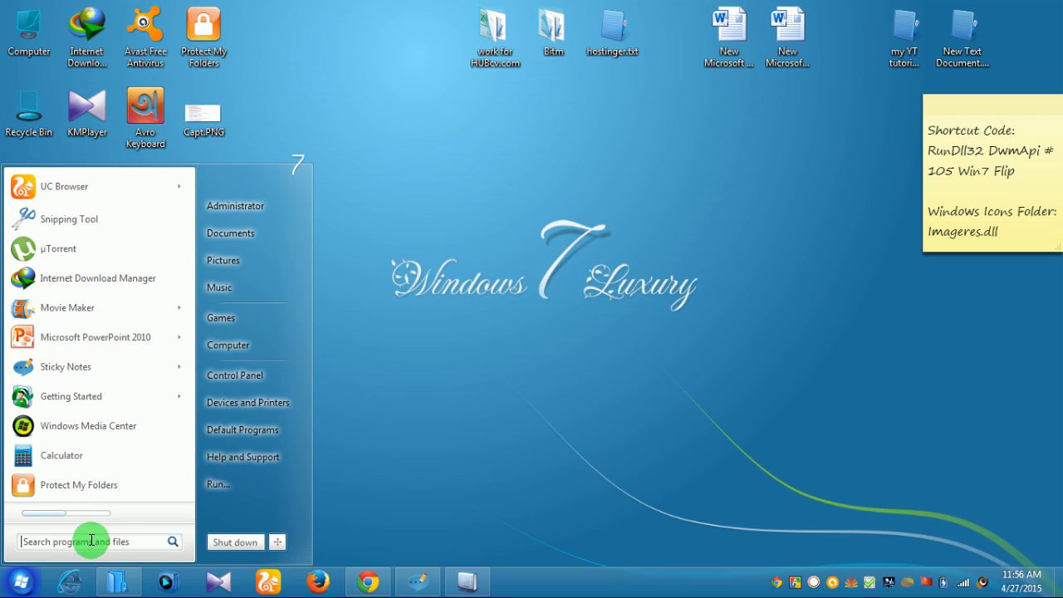
{"action": "type", "text": "f"}
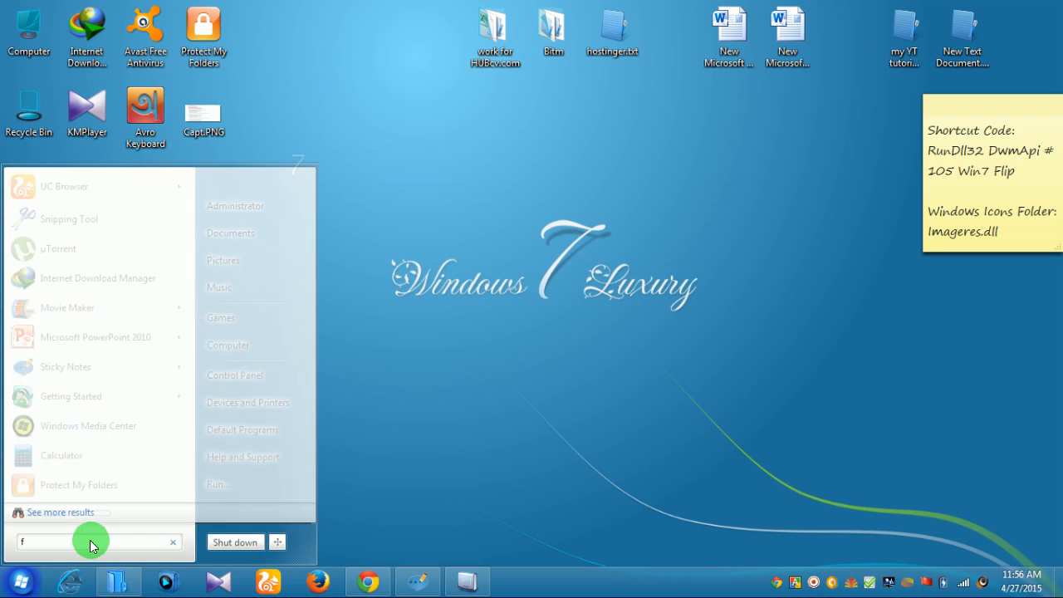
{"action": "type", "text": "lip"}
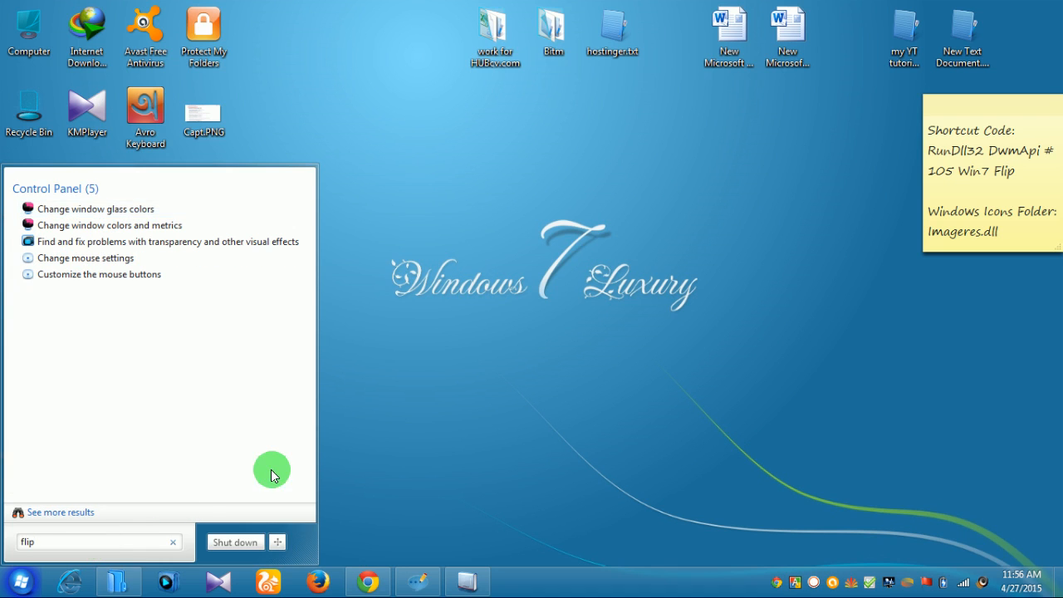
{"action": "left_click", "coordinate": [556, 317]}
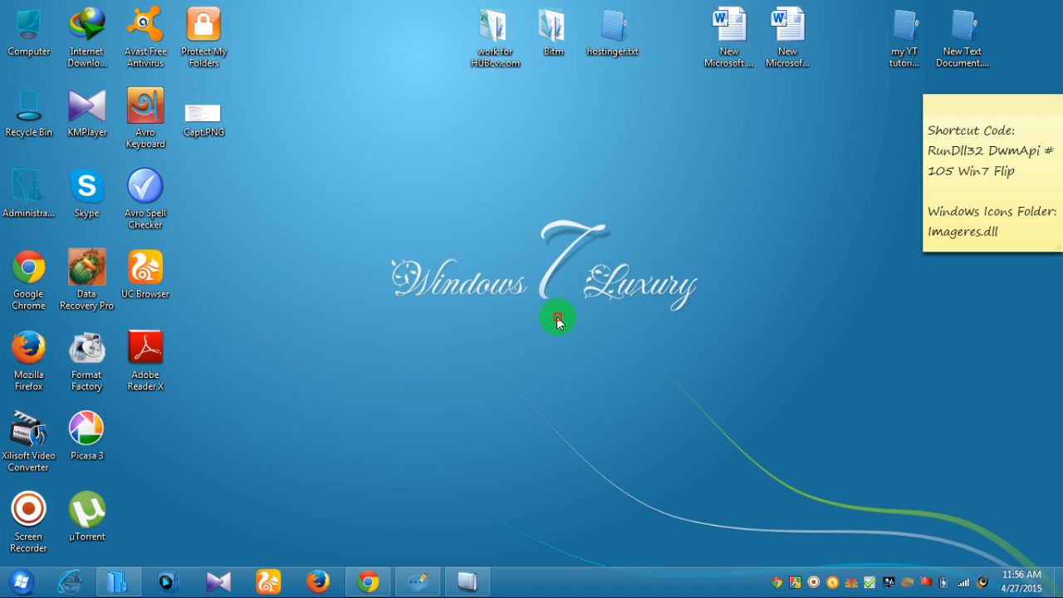
{"action": "mouse_move", "coordinate": [350, 376]}
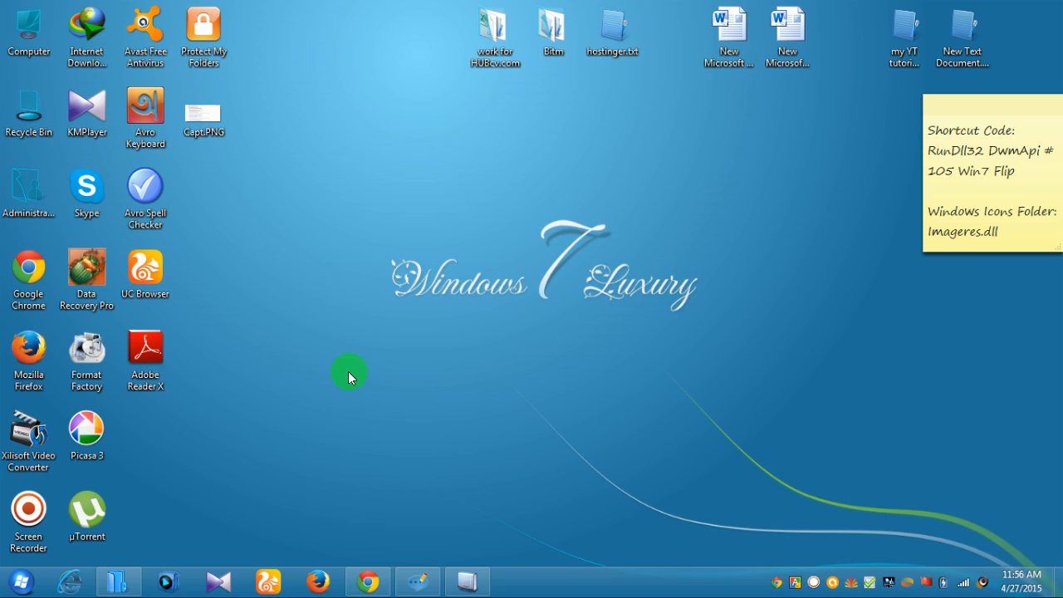
{"action": "mouse_move", "coordinate": [371, 182]}
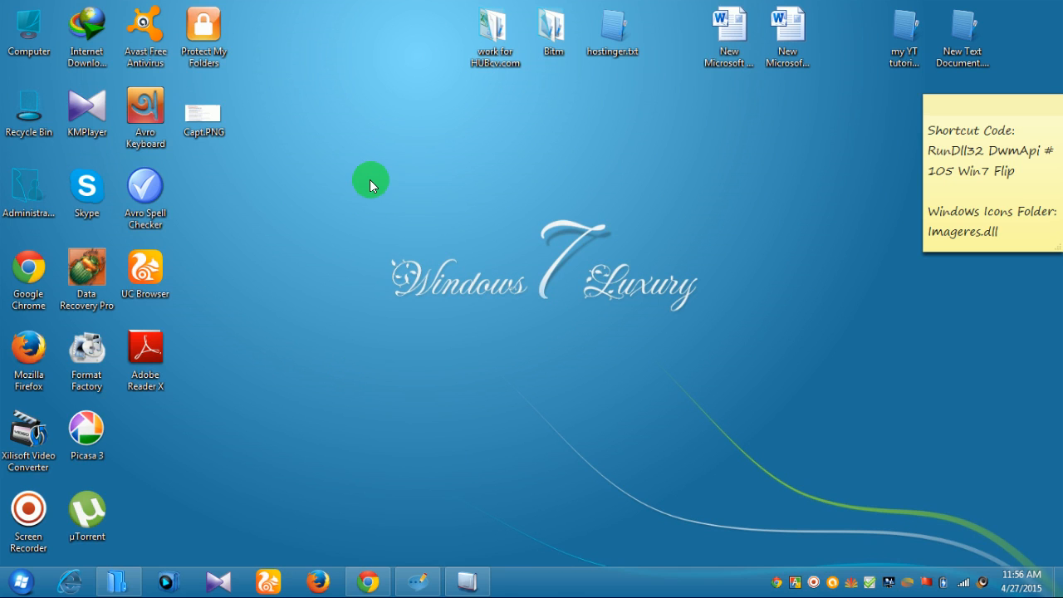
{"action": "mouse_move", "coordinate": [459, 182]}
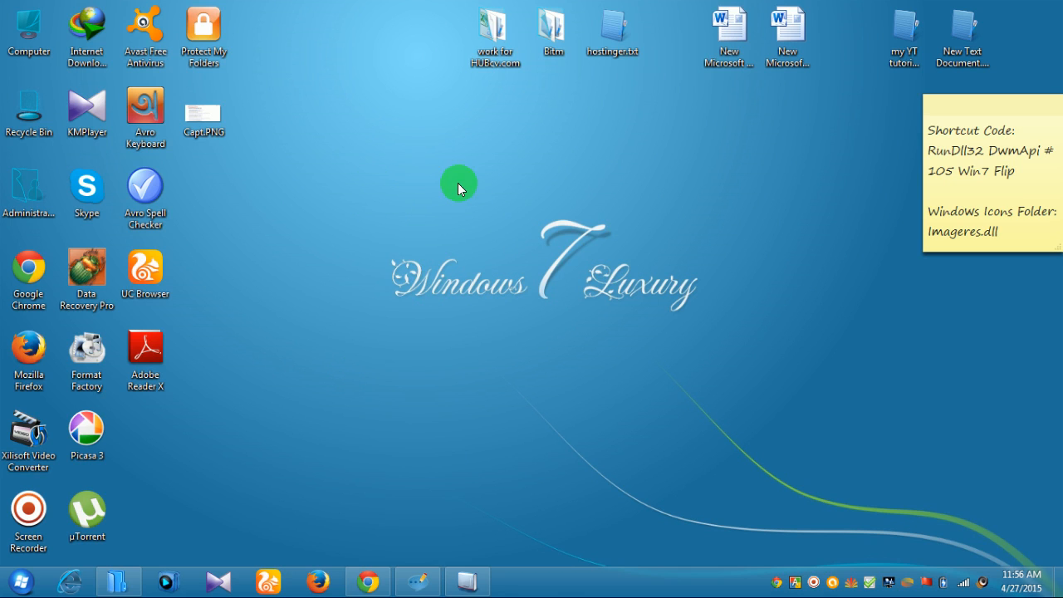
{"action": "mouse_move", "coordinate": [432, 184]}
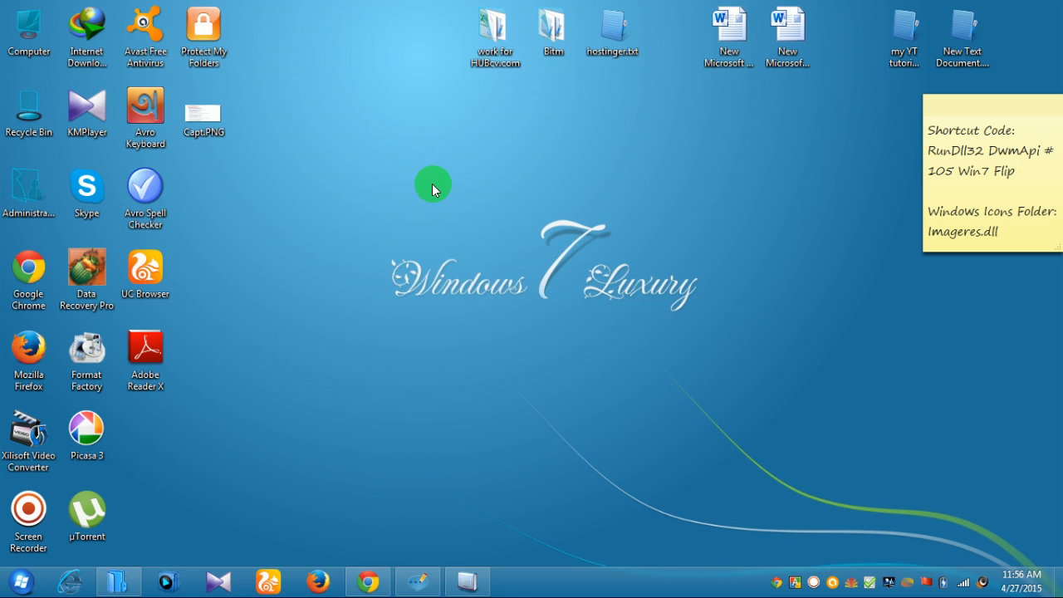
Launch the Create Shortcut wizard from the desktop's New > Shortcut menu.
{"action": "right_click", "coordinate": [432, 184]}
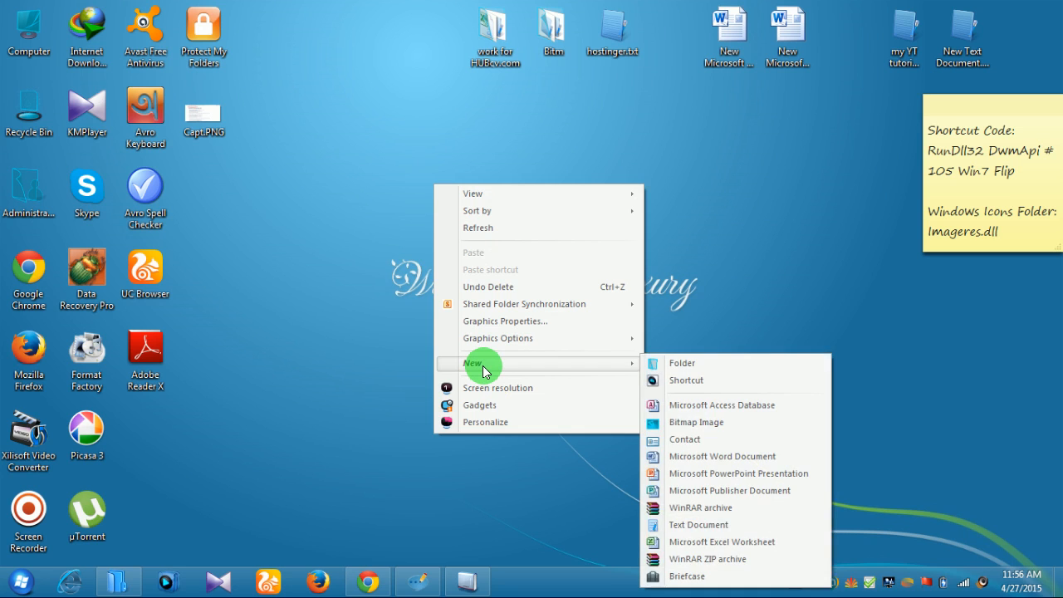
{"action": "mouse_move", "coordinate": [689, 365]}
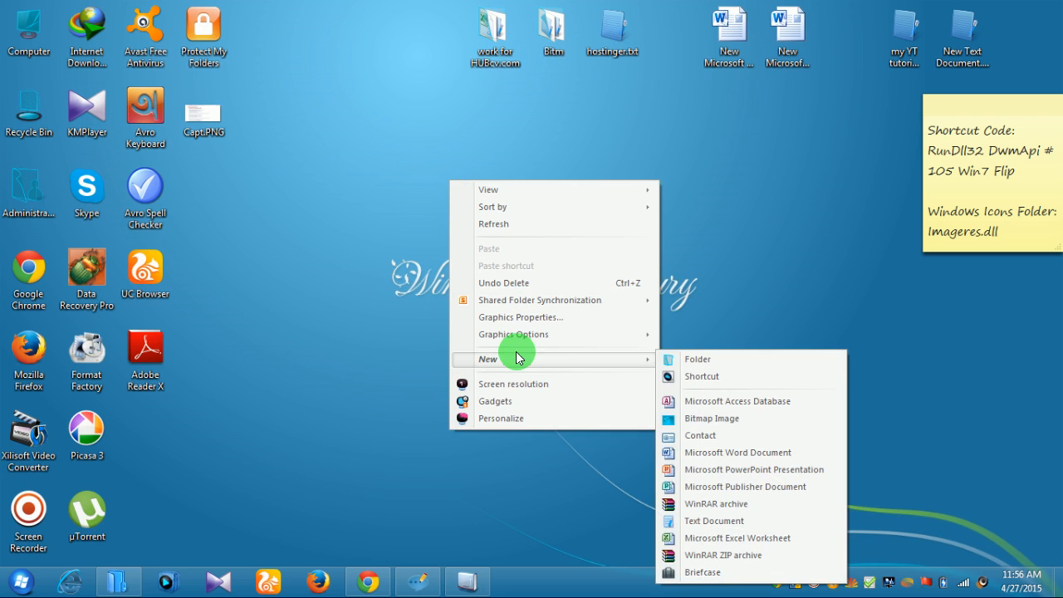
{"action": "mouse_move", "coordinate": [726, 376]}
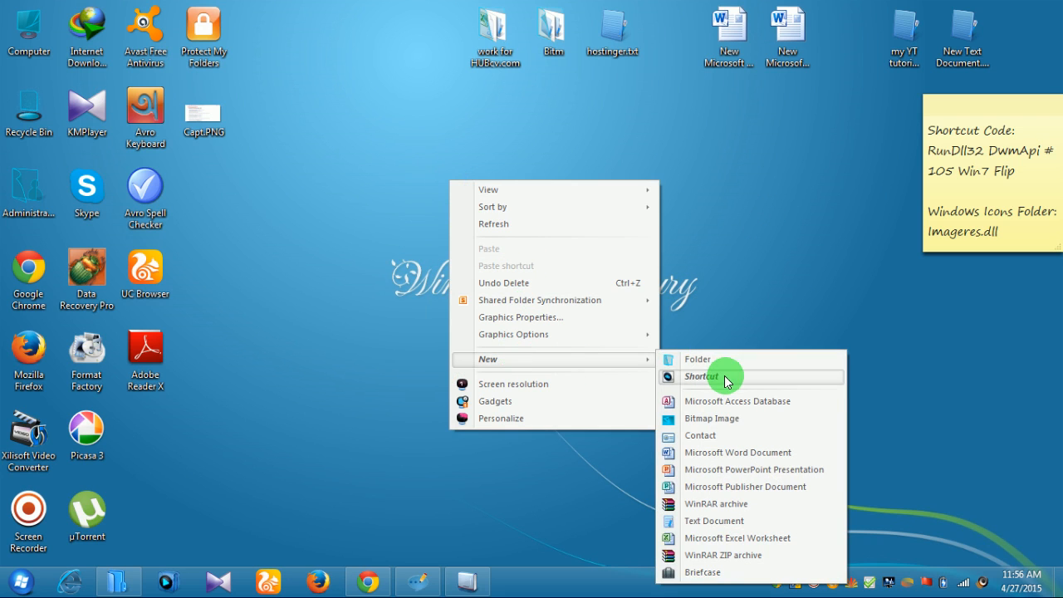
{"action": "left_click", "coordinate": [701, 376]}
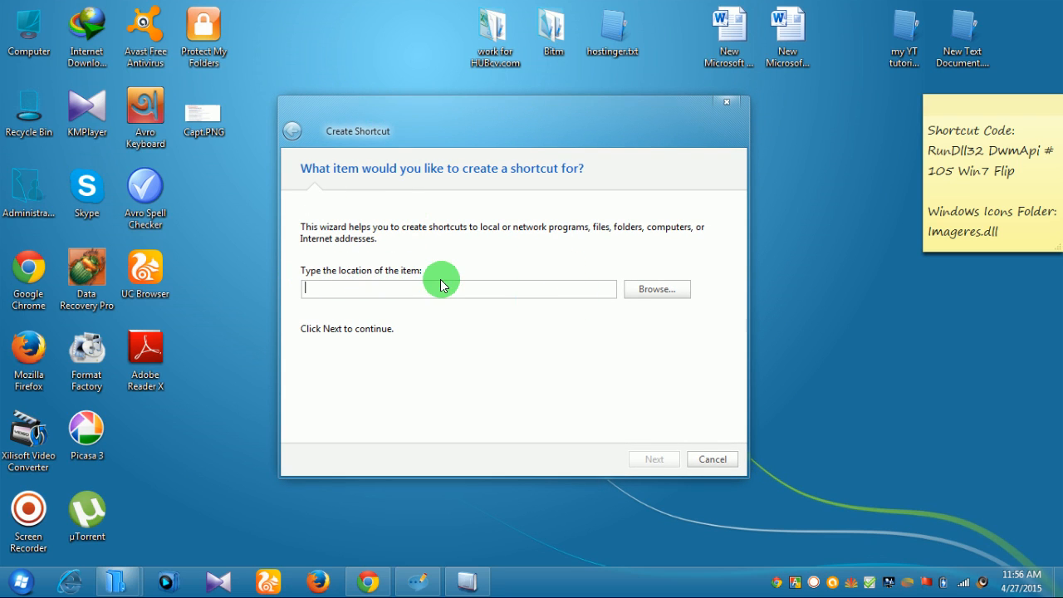
{"action": "mouse_move", "coordinate": [405, 294]}
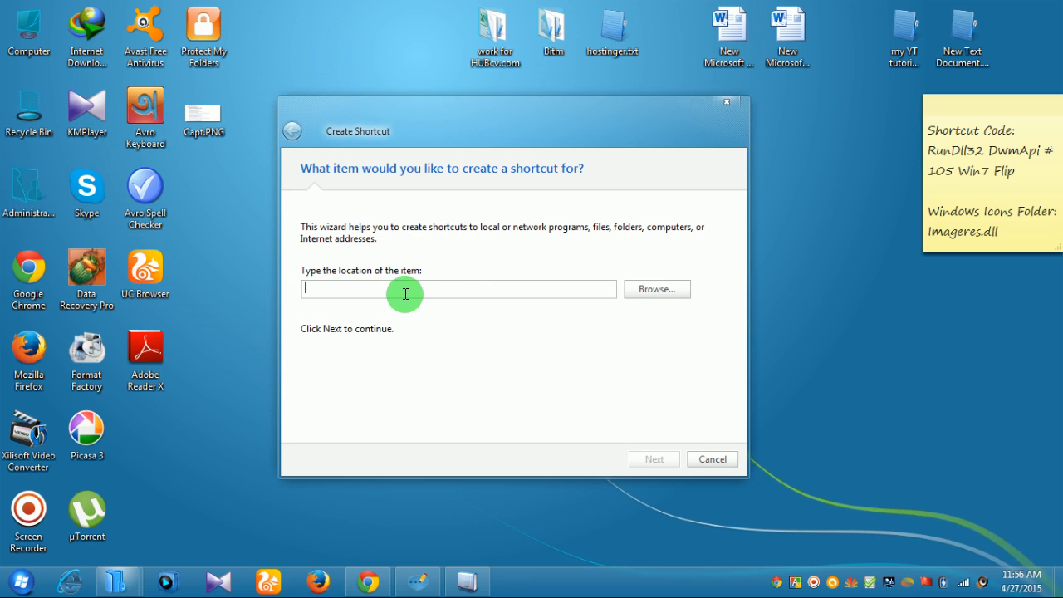
{"action": "mouse_move", "coordinate": [414, 289]}
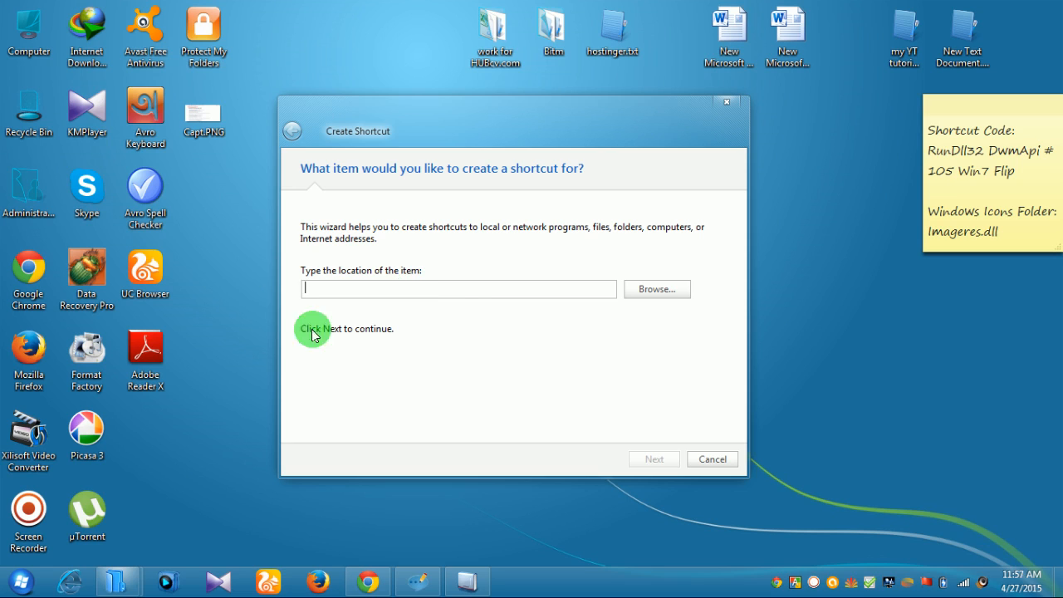
{"action": "mouse_move", "coordinate": [509, 322]}
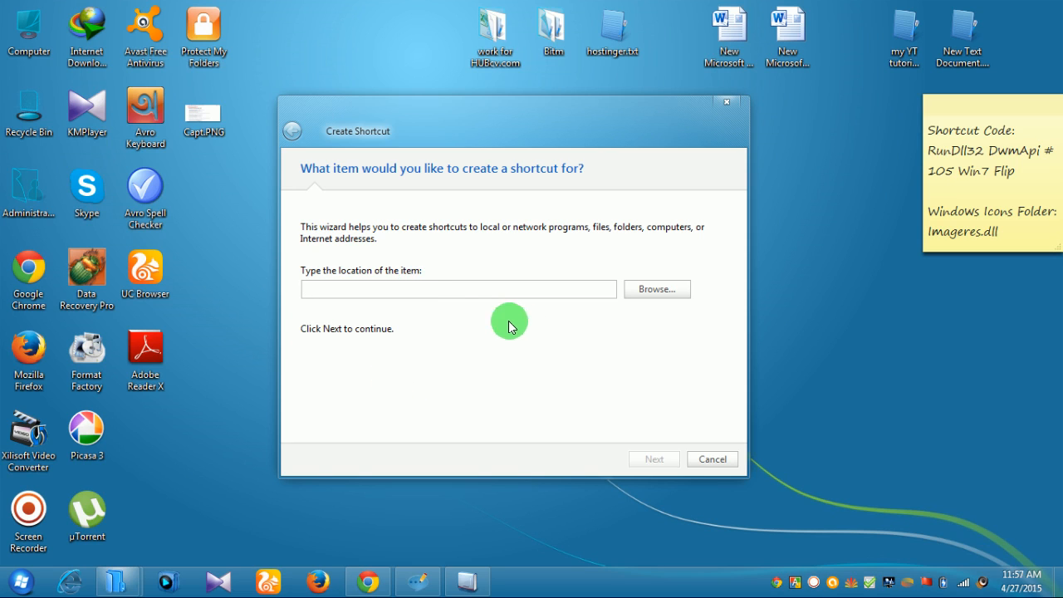
{"action": "mouse_move", "coordinate": [430, 323]}
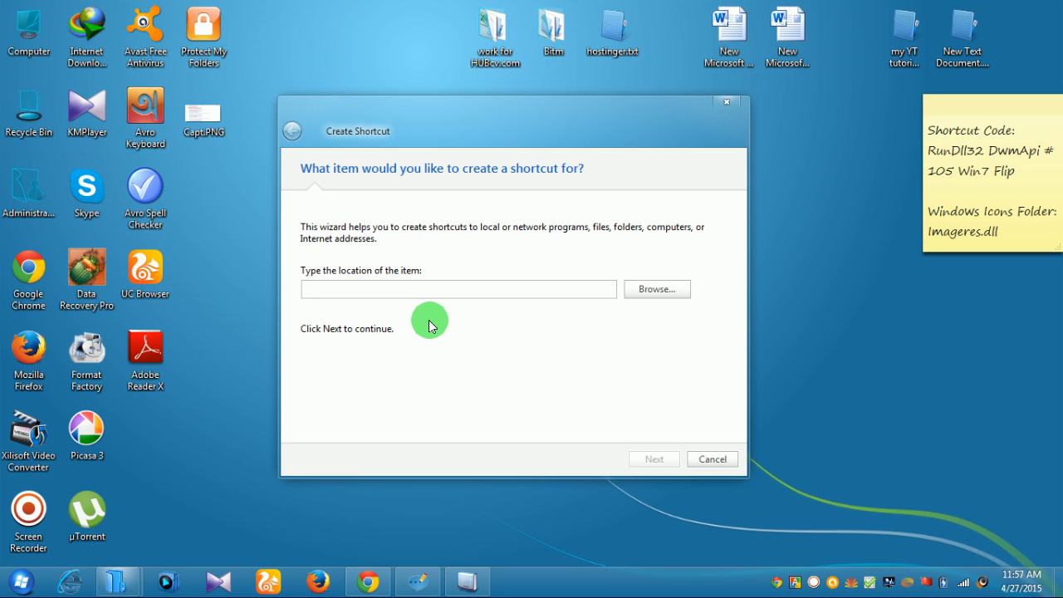
{"action": "mouse_move", "coordinate": [476, 346]}
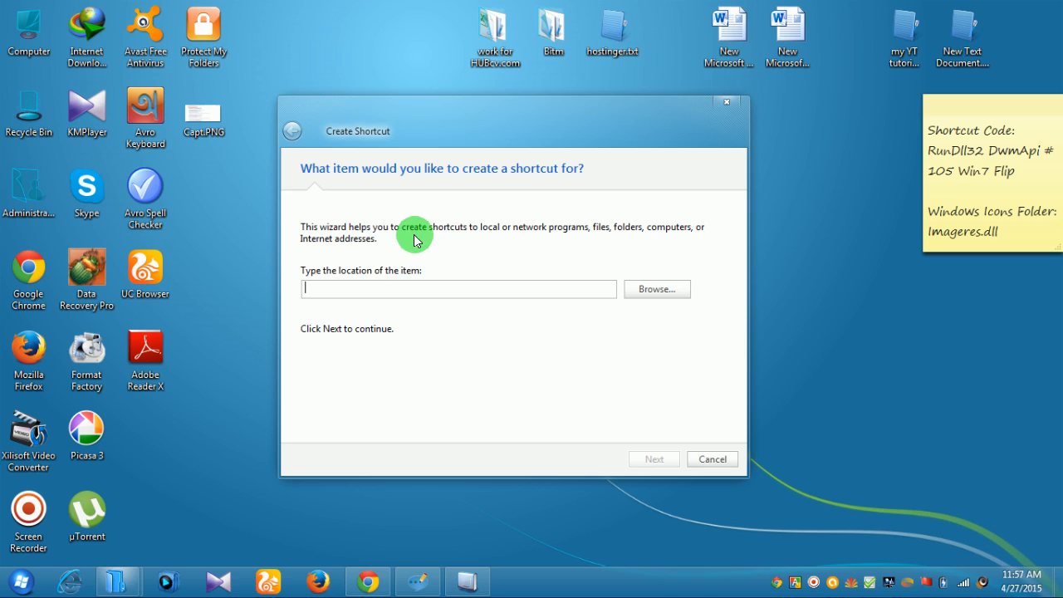
{"action": "mouse_move", "coordinate": [462, 308]}
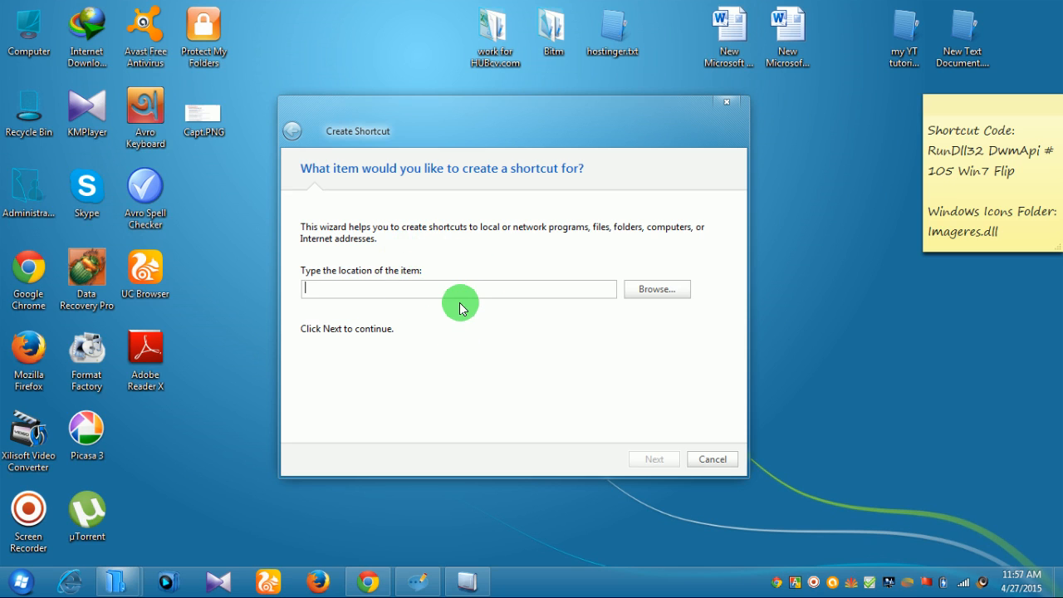
{"action": "mouse_move", "coordinate": [455, 251]}
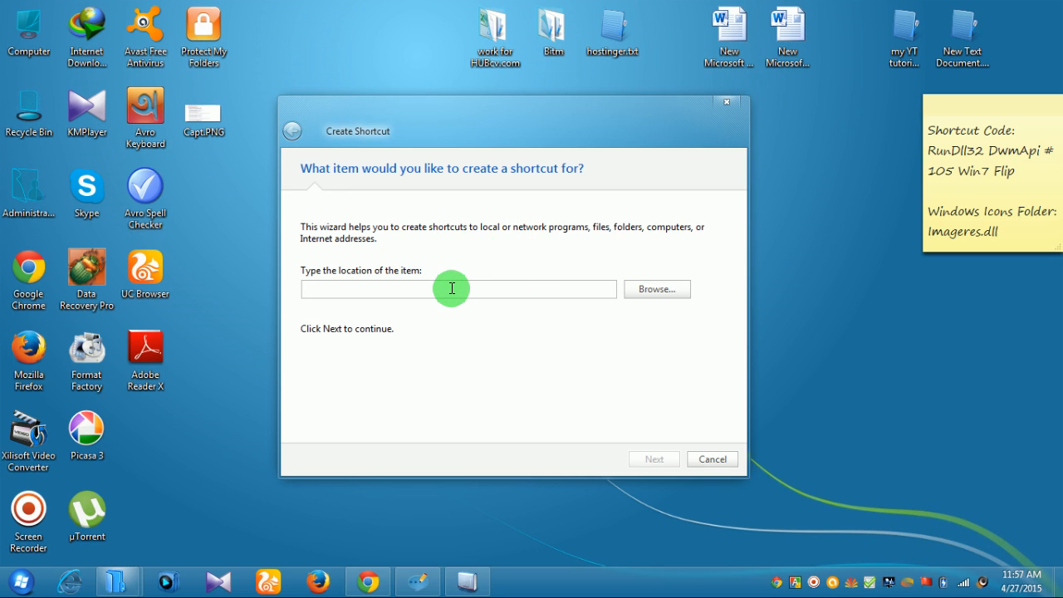
Enter 'RunDll32 DwmApi #105 Win7 Flip' as the shortcut's item location.
{"action": "type", "text": "R"}
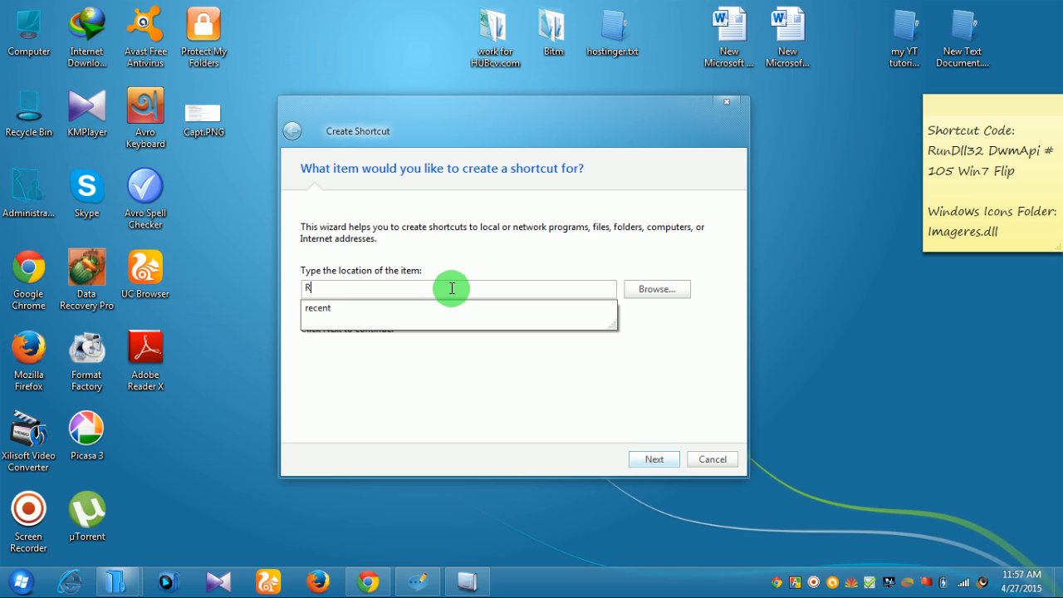
{"action": "type", "text": "unDll"}
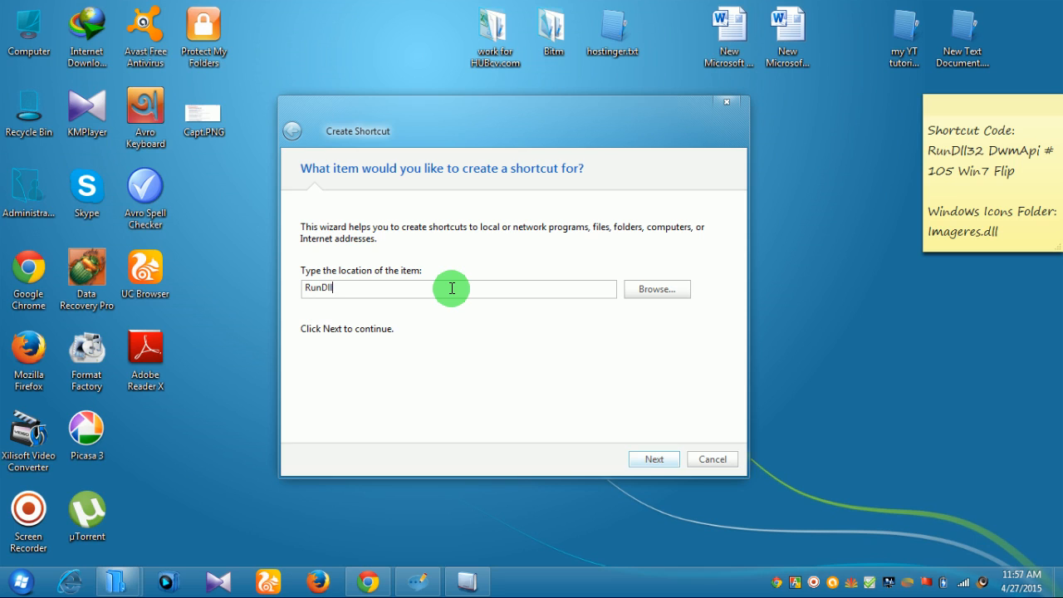
{"action": "type", "text": "32"}
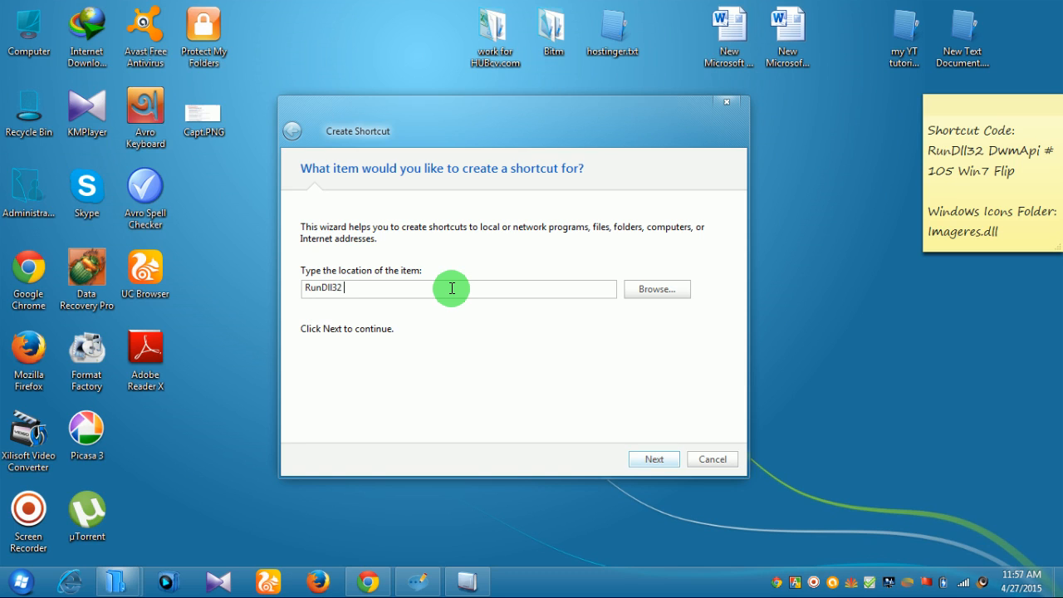
{"action": "type", "text": "D"}
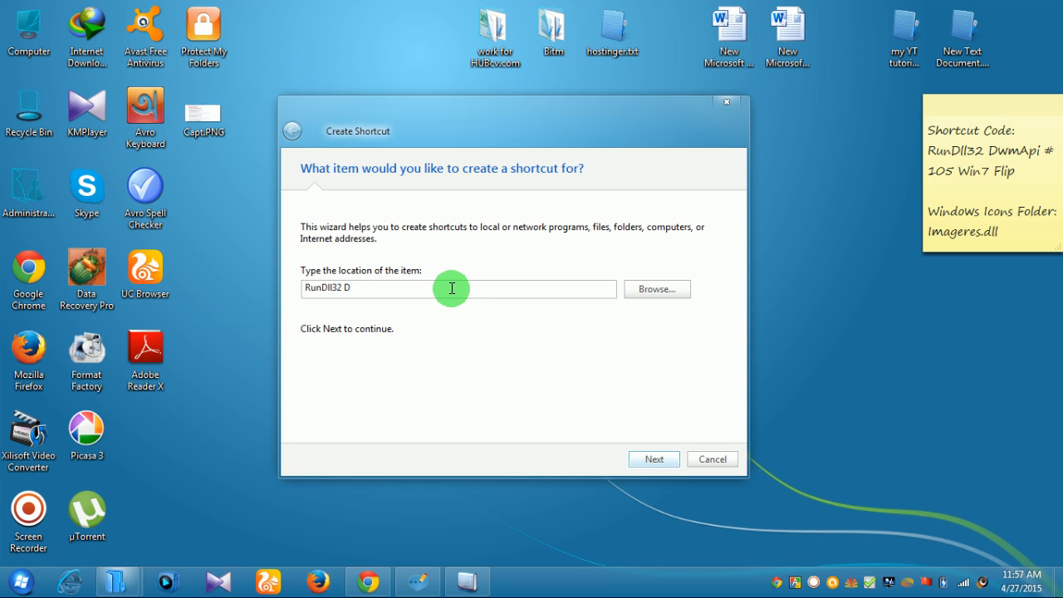
{"action": "type", "text": "wm"}
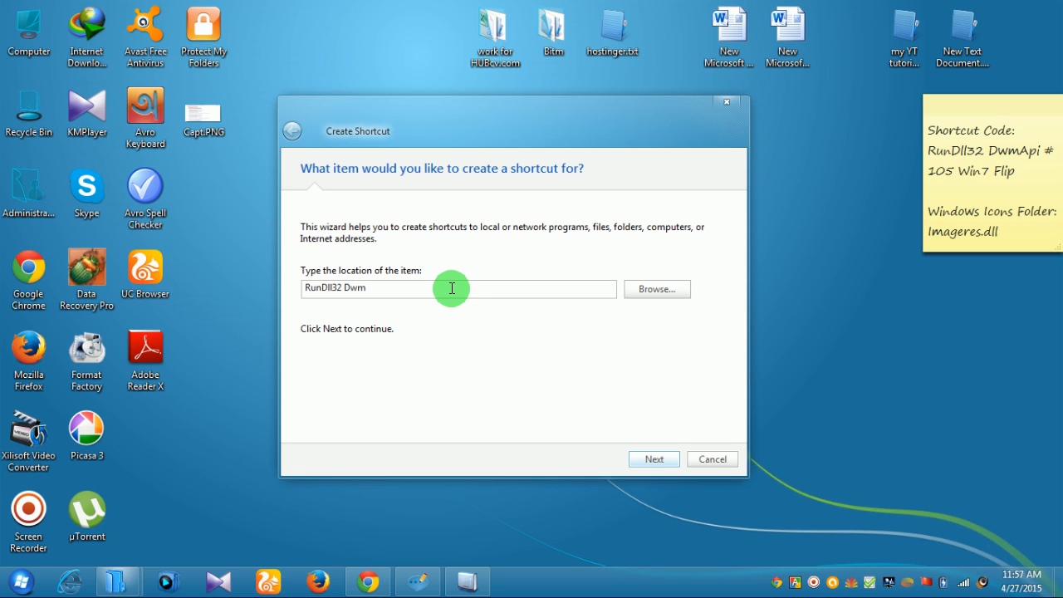
{"action": "type", "text": "A"}
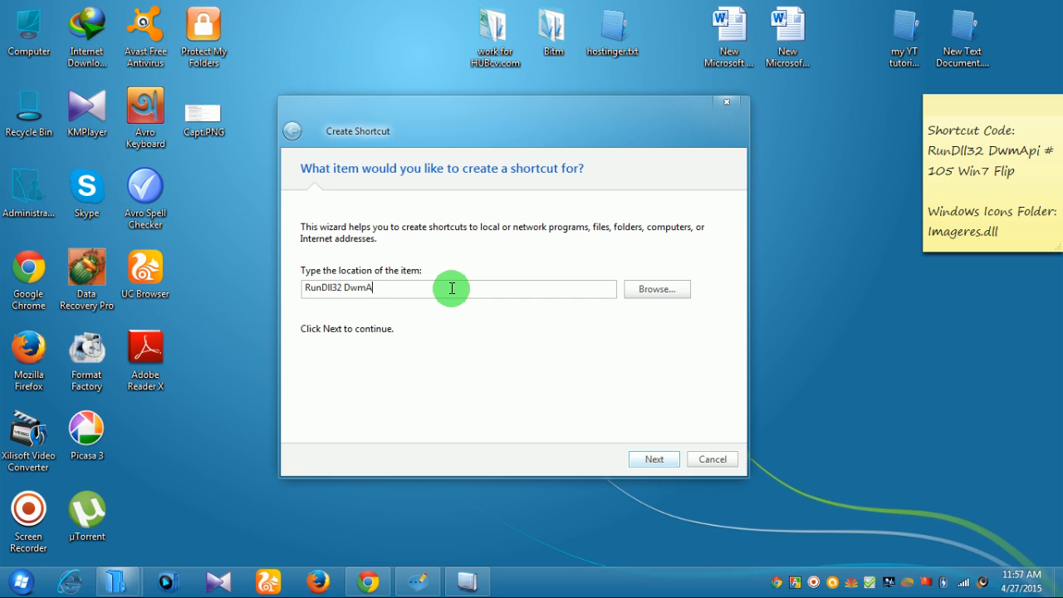
{"action": "type", "text": "pi"}
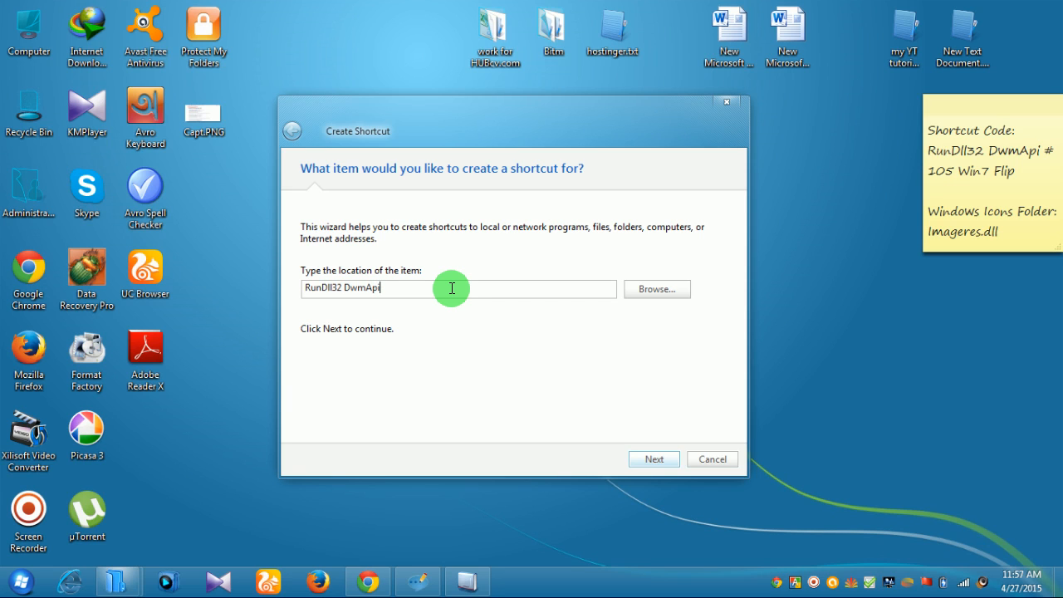
{"action": "type", "text": "#"}
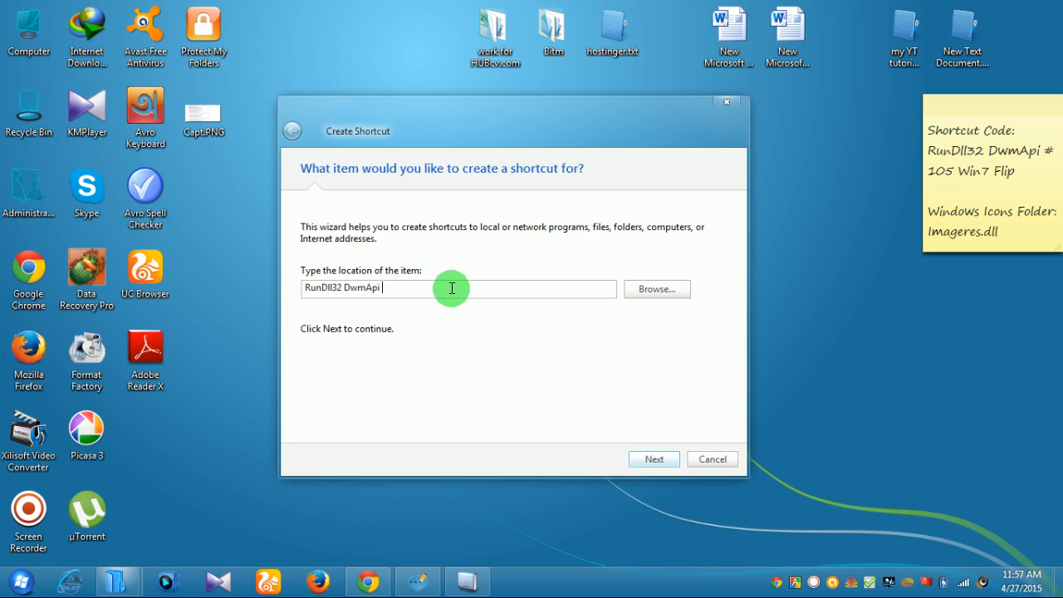
{"action": "type", "text": "#"}
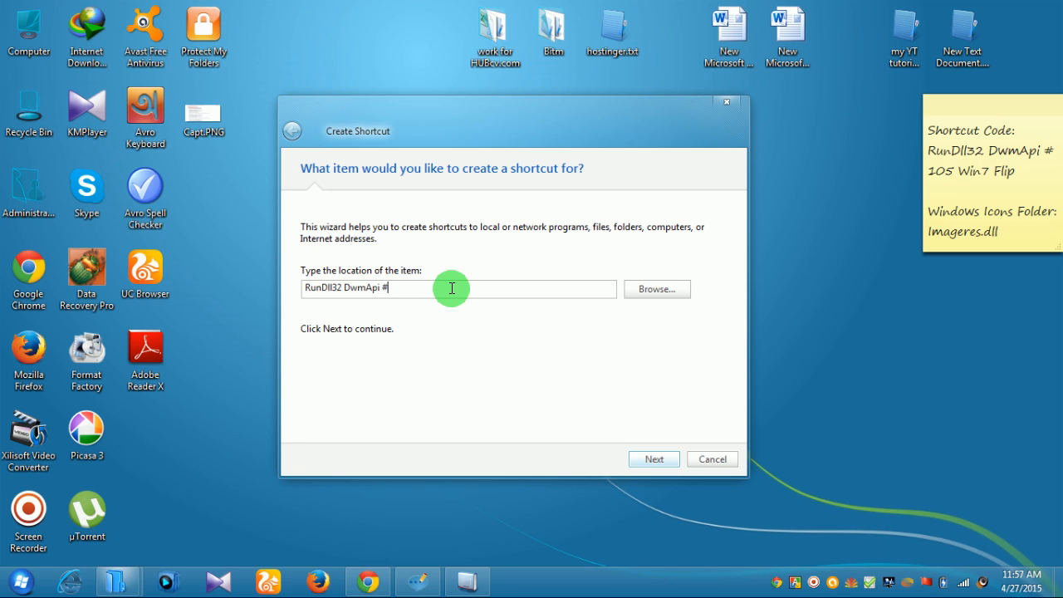
{"action": "type", "text": "105"}
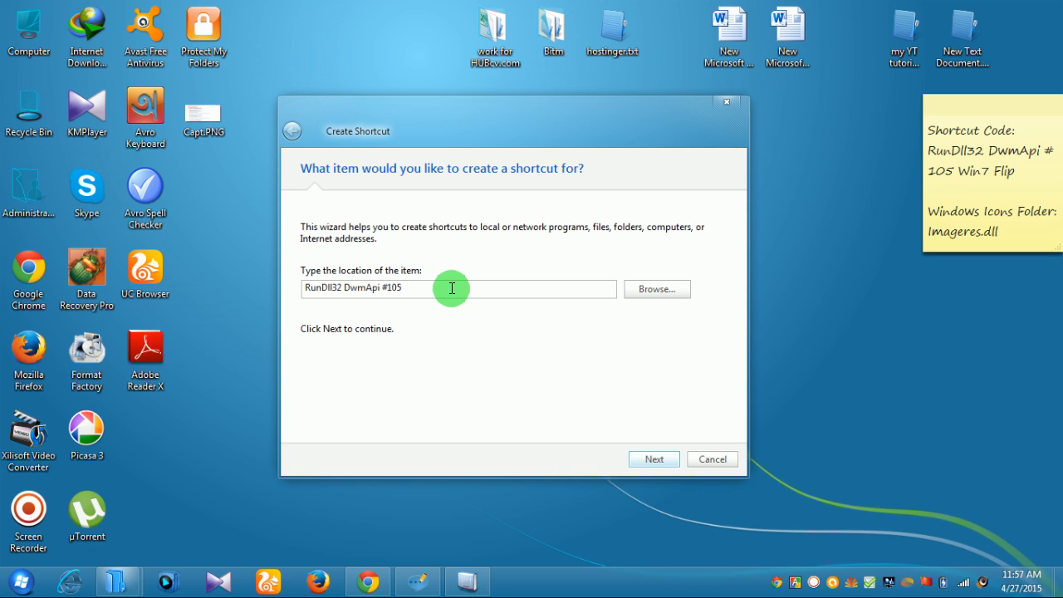
{"action": "type", "text": "Win"}
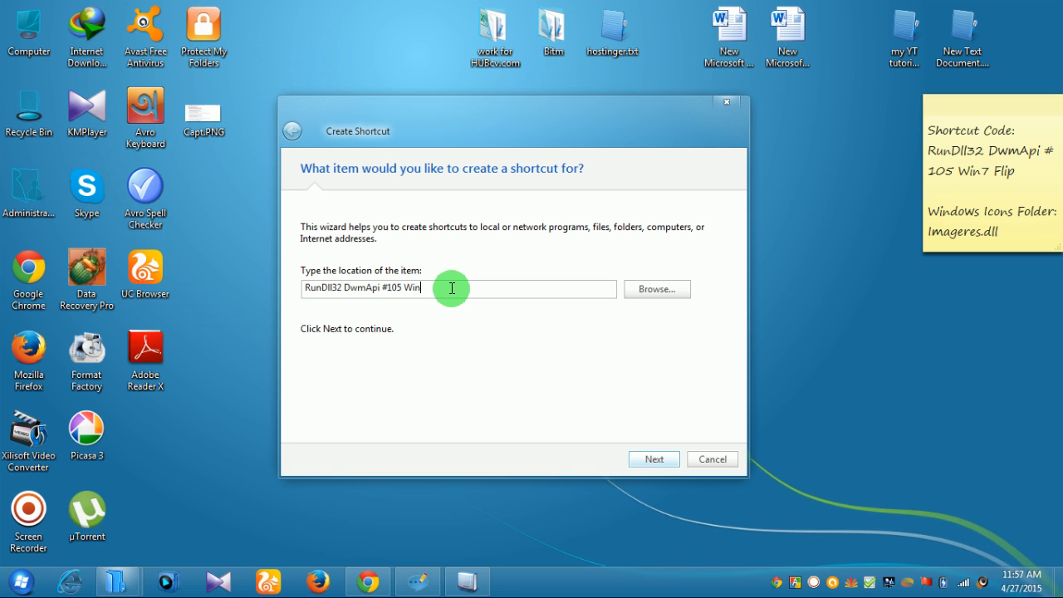
{"action": "type", "text": "7"}
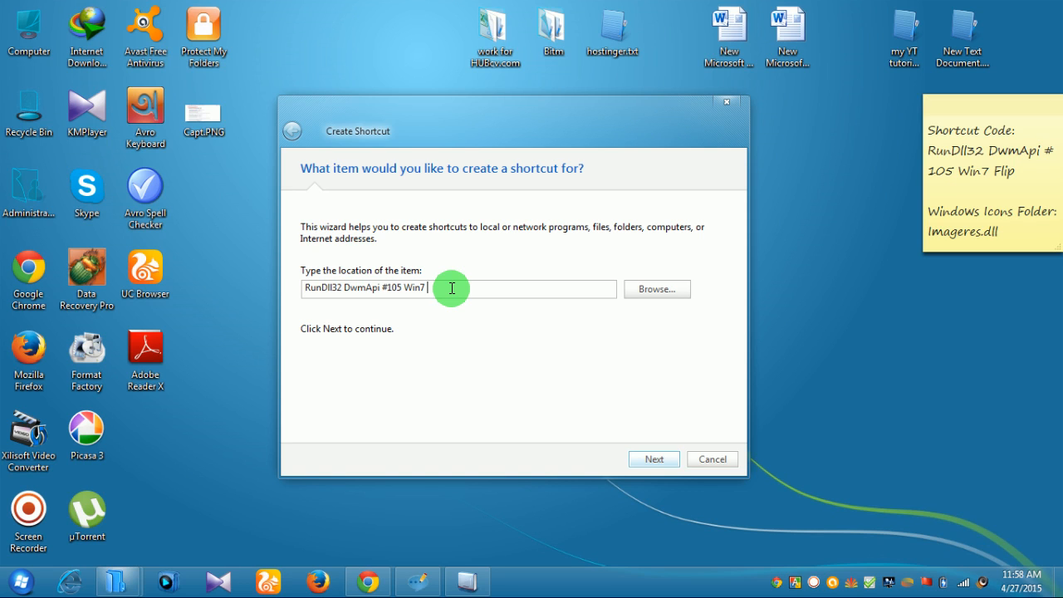
{"action": "type", "text": "fli"}
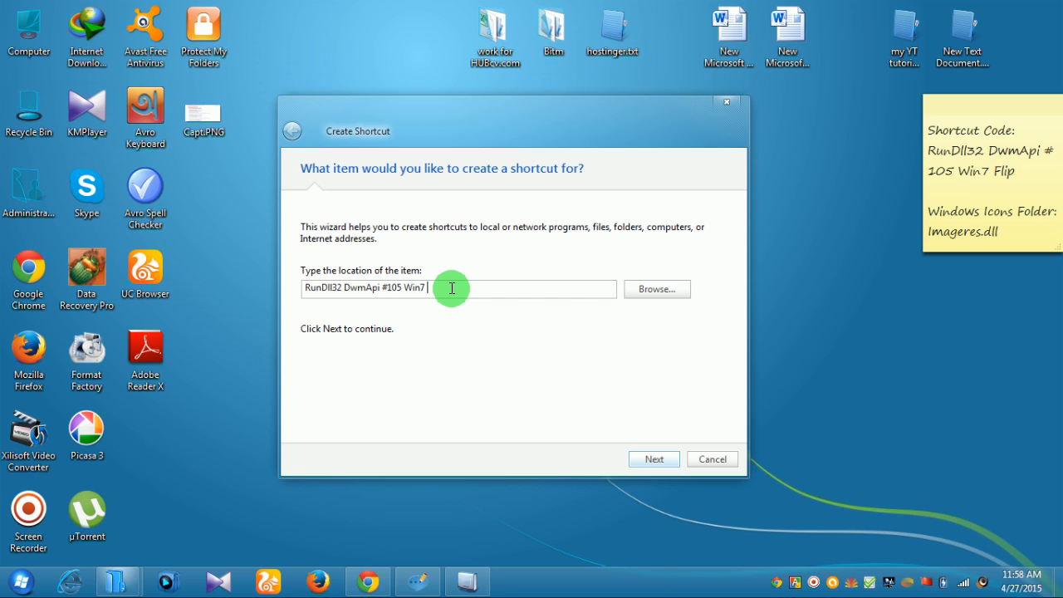
{"action": "type", "text": "F"}
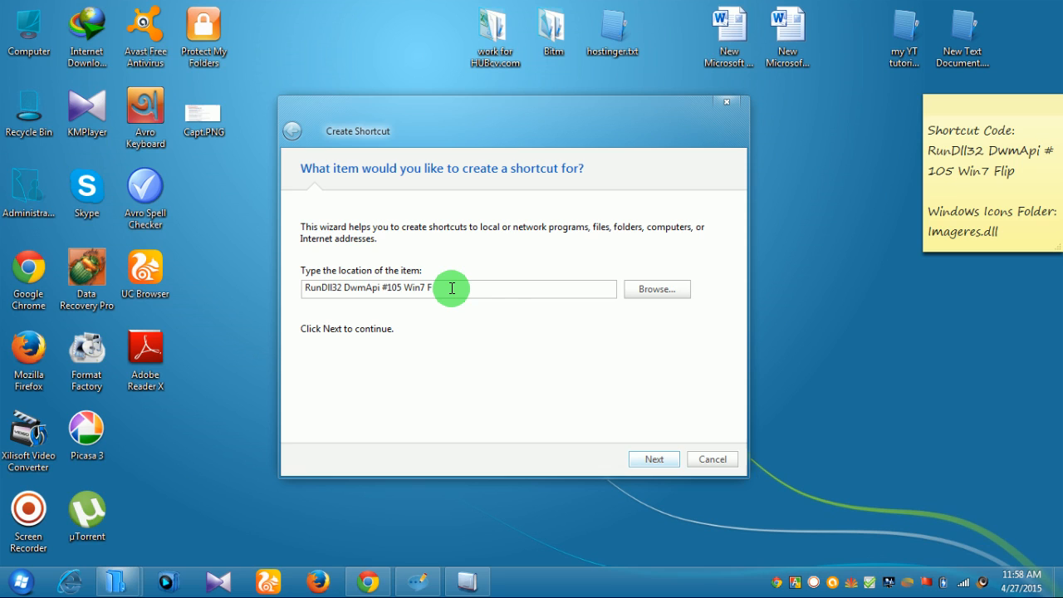
{"action": "type", "text": "ip"}
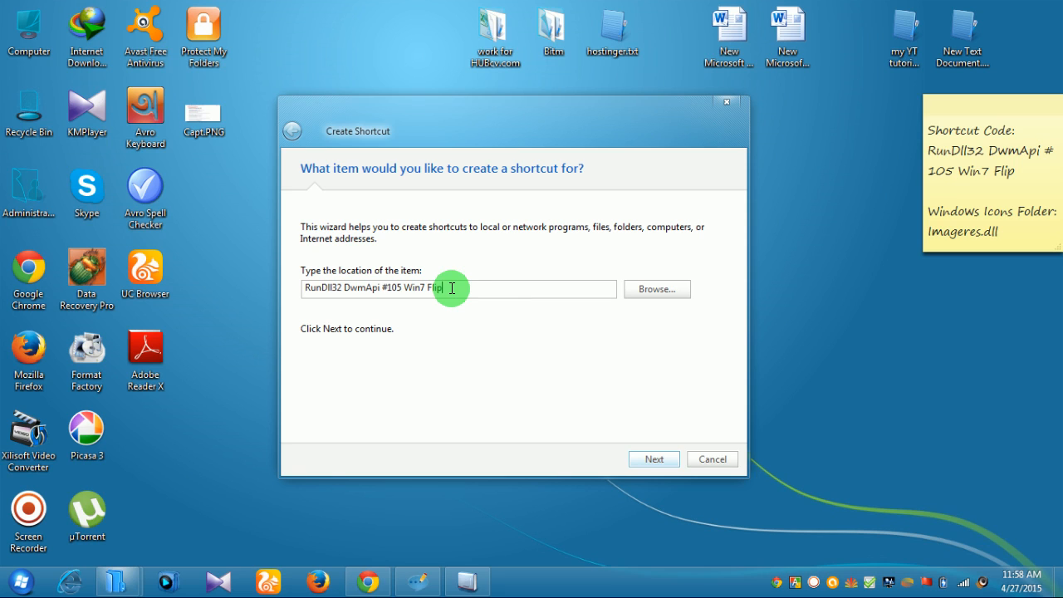
{"action": "mouse_move", "coordinate": [801, 21]}
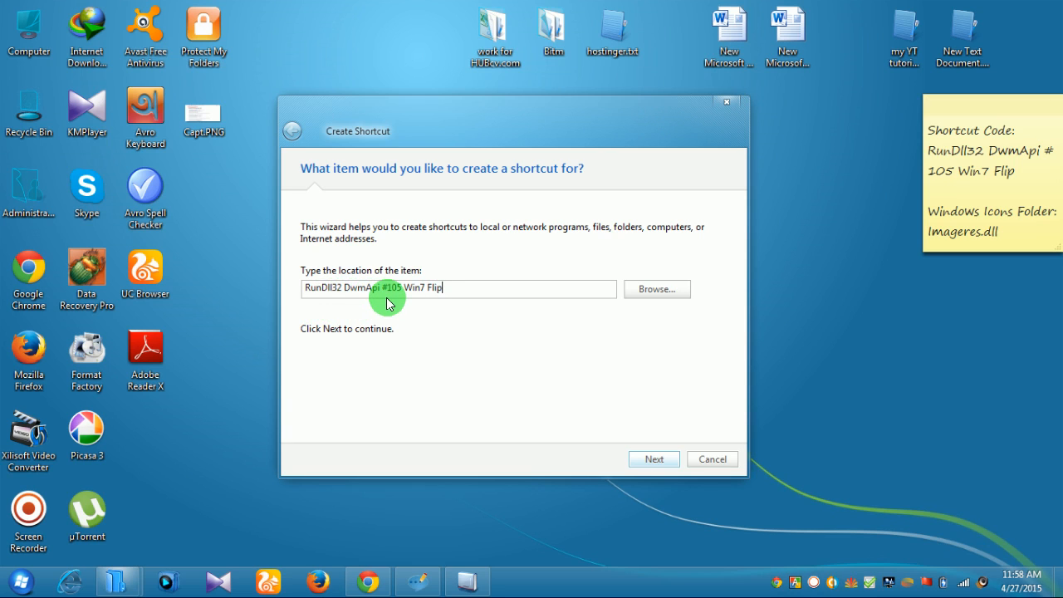
{"action": "mouse_move", "coordinate": [445, 295]}
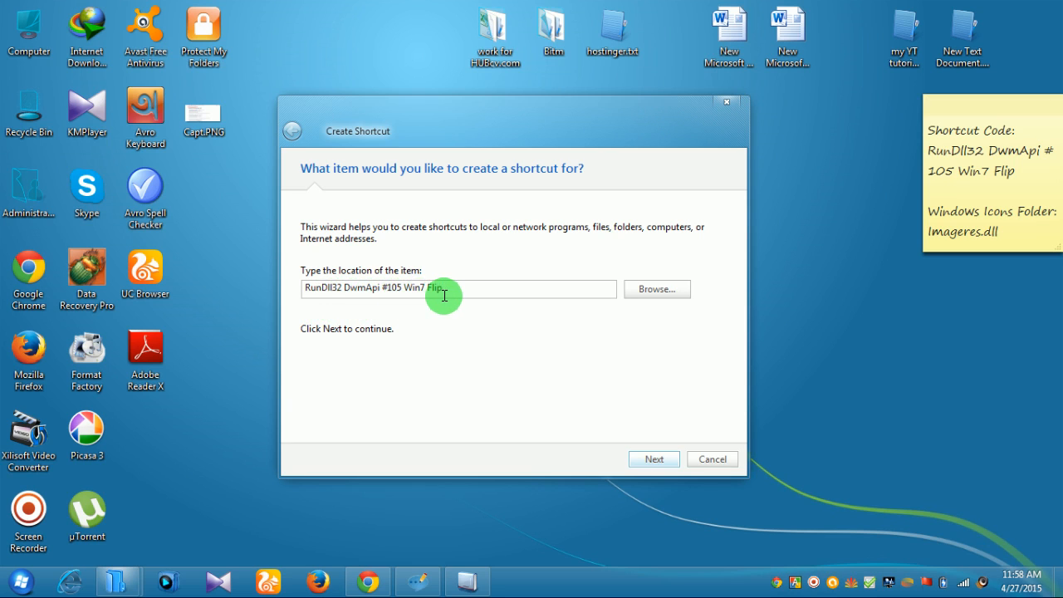
{"action": "mouse_move", "coordinate": [533, 320]}
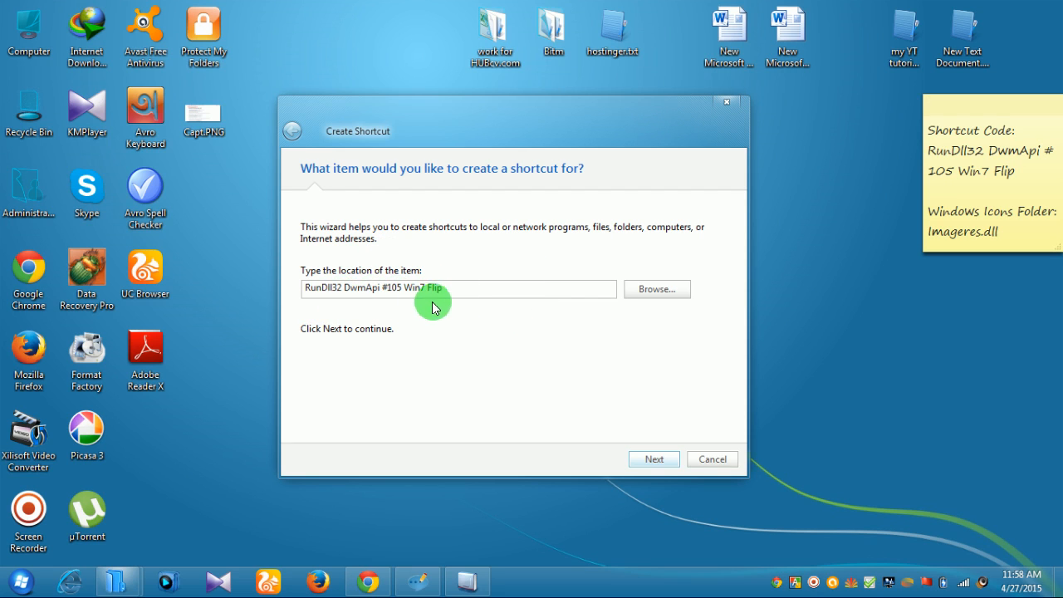
{"action": "mouse_move", "coordinate": [1043, 240]}
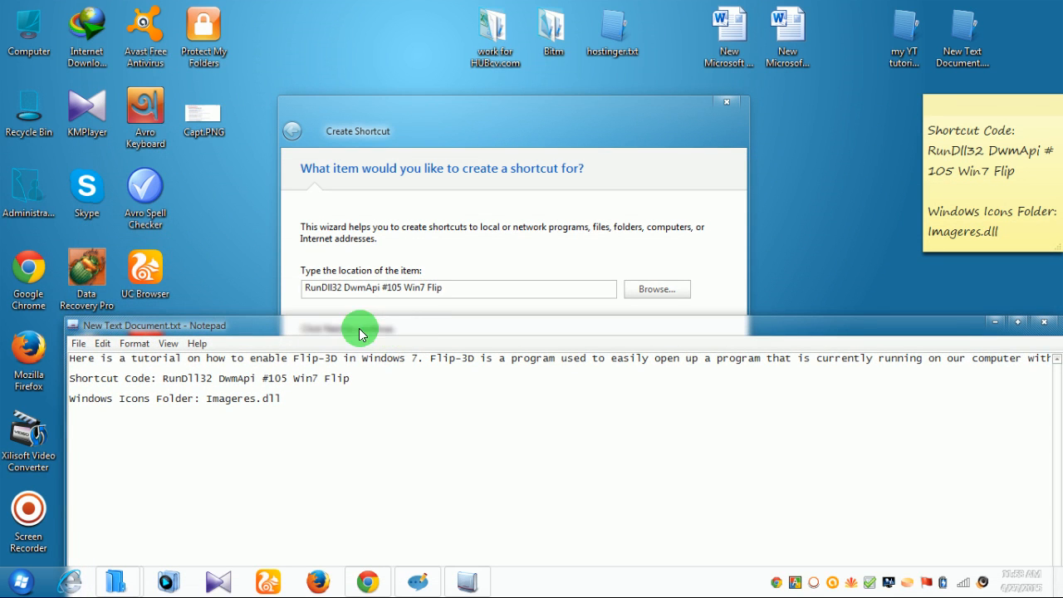
Close the notes file without saving and advance the wizard to naming.
{"action": "left_click", "coordinate": [1044, 322]}
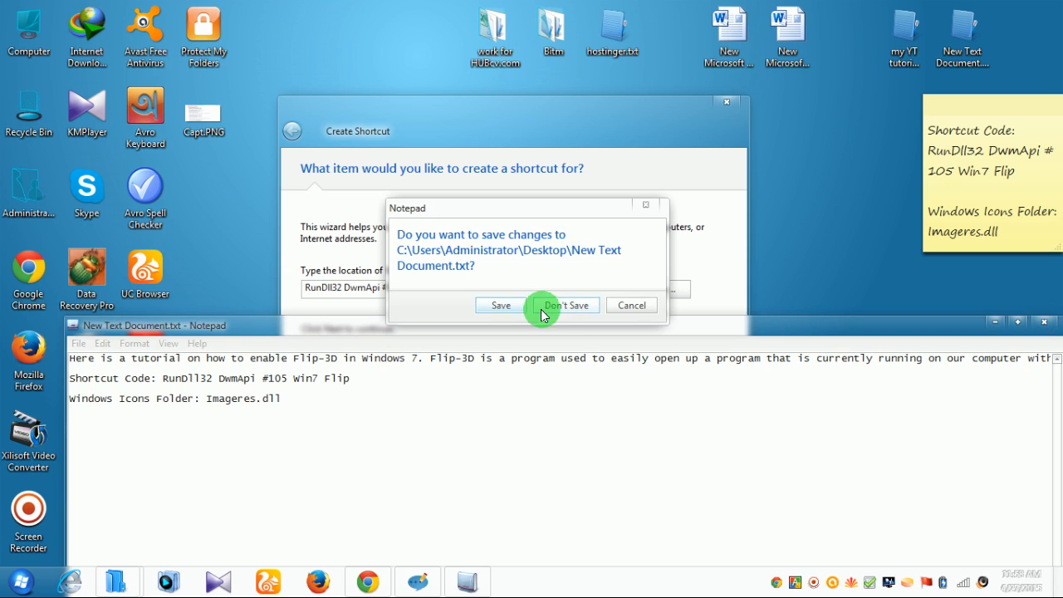
{"action": "left_click", "coordinate": [568, 304]}
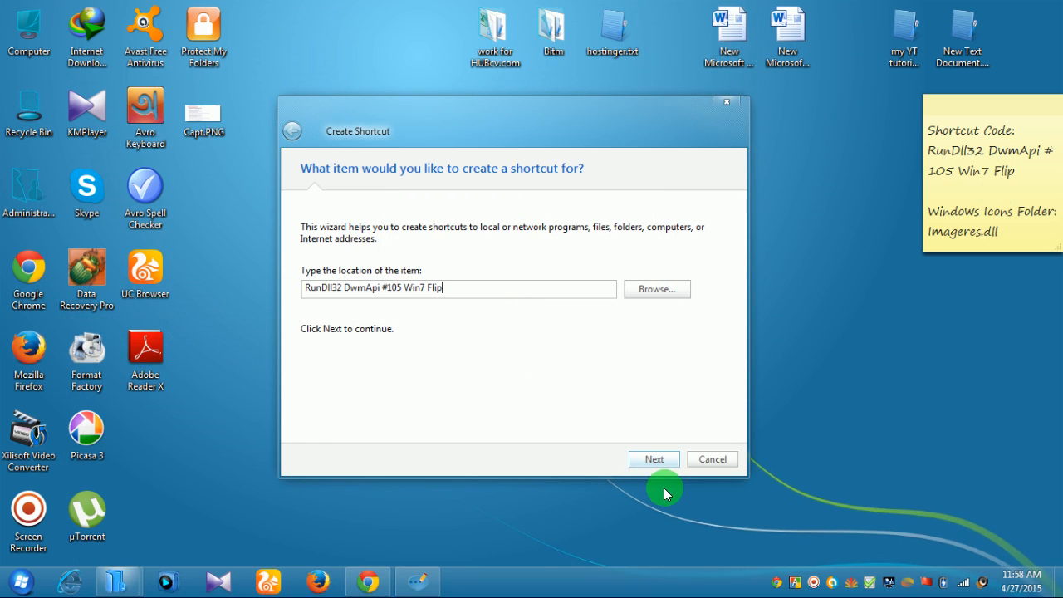
{"action": "mouse_move", "coordinate": [320, 287]}
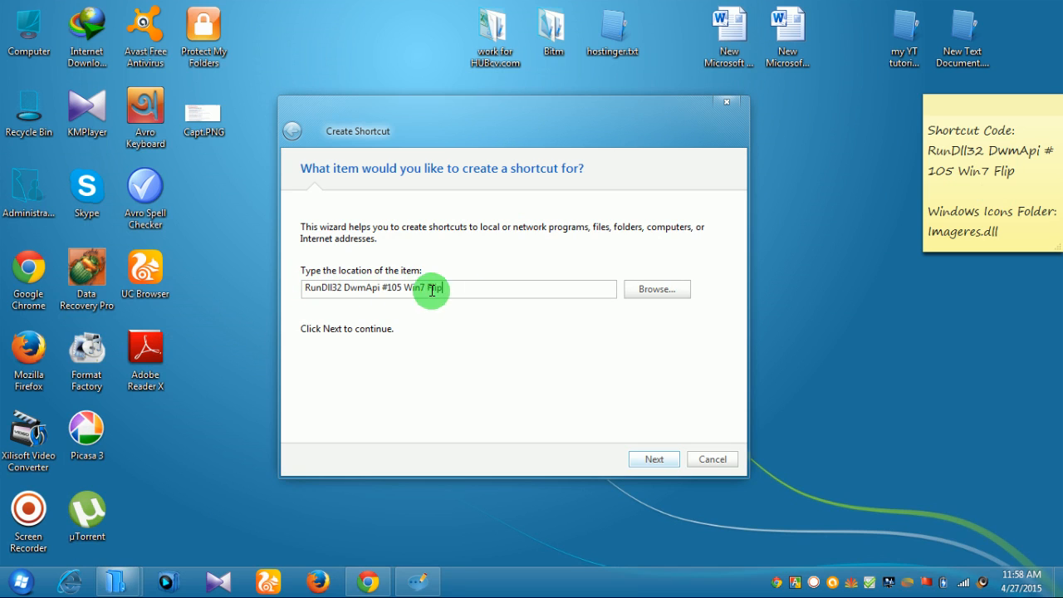
{"action": "left_click", "coordinate": [653, 458]}
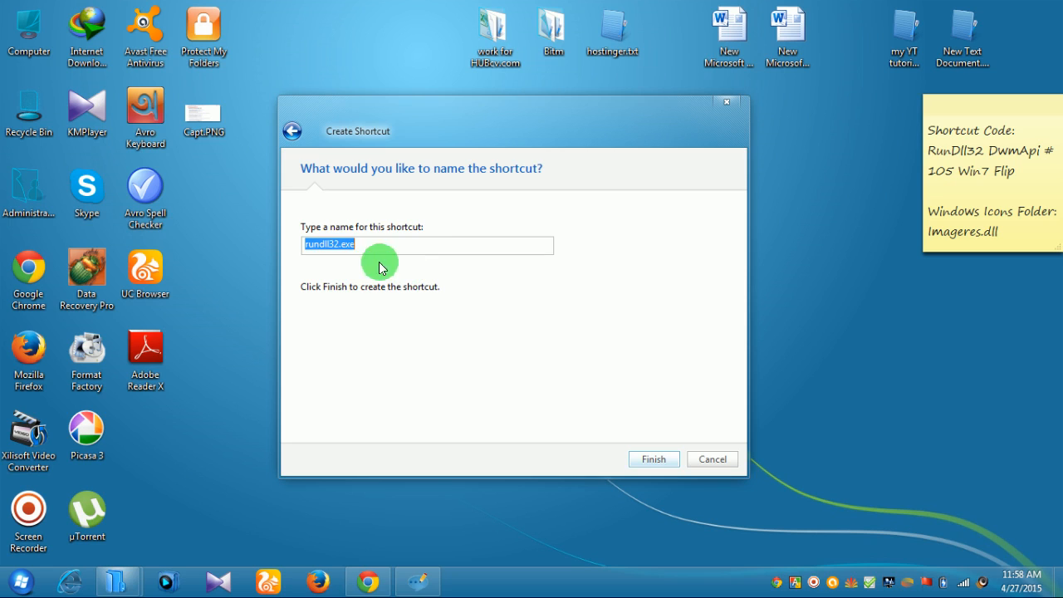
{"action": "mouse_move", "coordinate": [430, 237]}
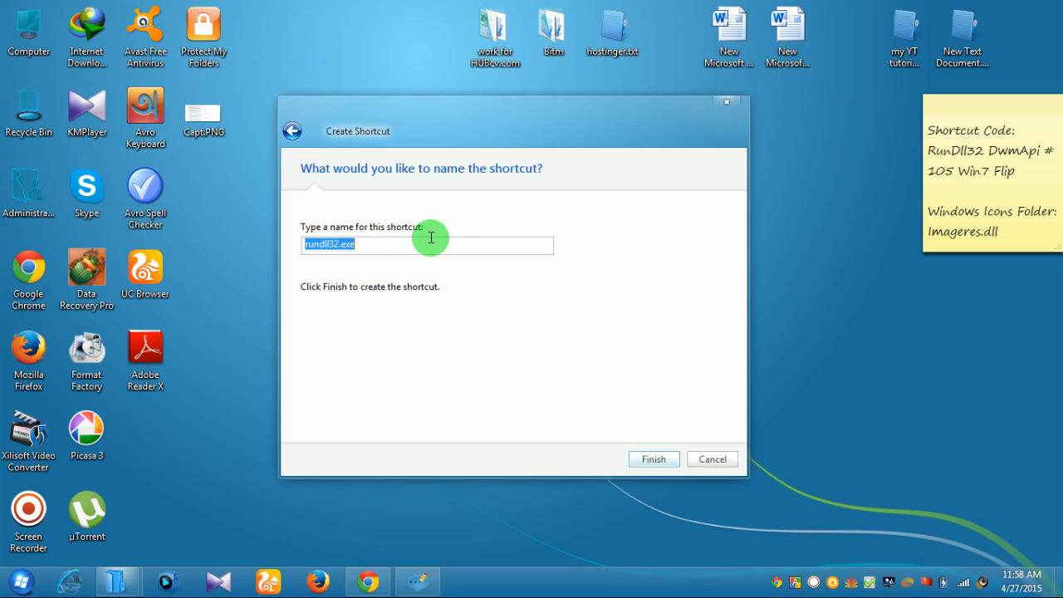
Name the shortcut 'Flip-3d' and finish the wizard.
{"action": "left_click", "coordinate": [371, 249]}
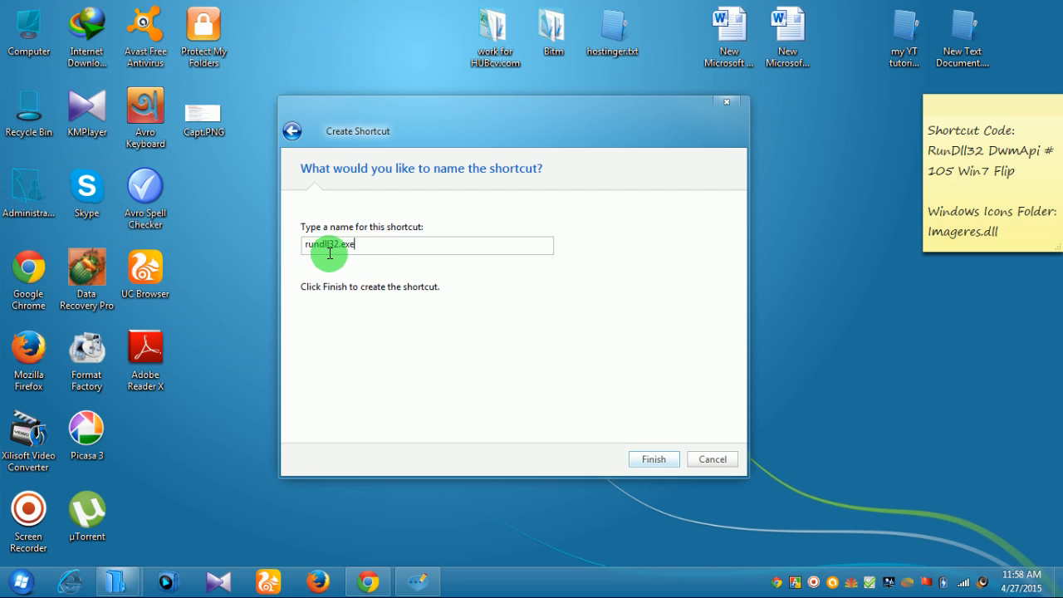
{"action": "mouse_move", "coordinate": [378, 246]}
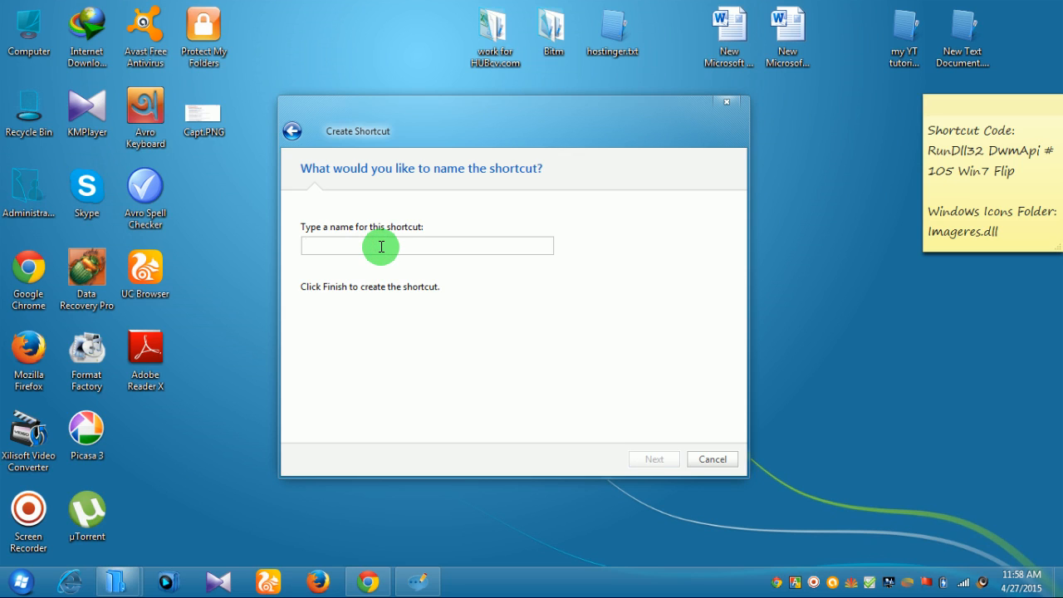
{"action": "type", "text": "Flip"}
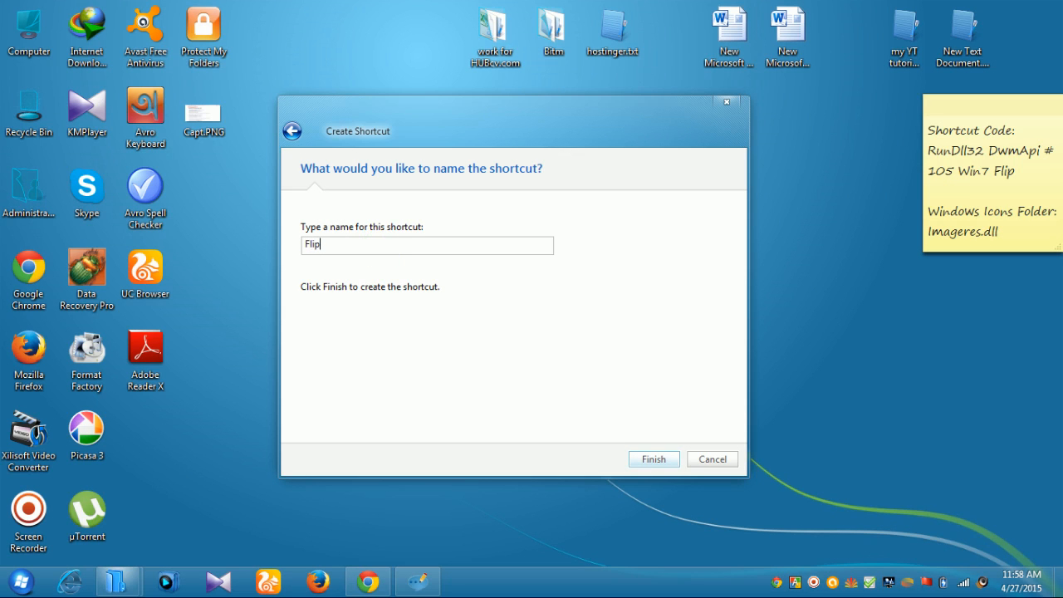
{"action": "type", "text": "-"}
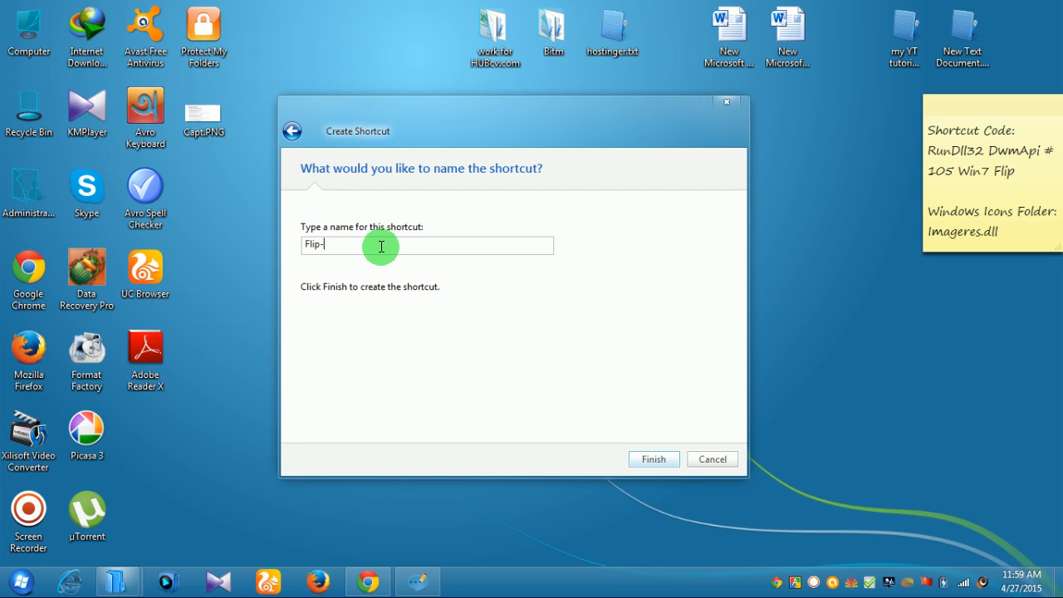
{"action": "type", "text": "3d"}
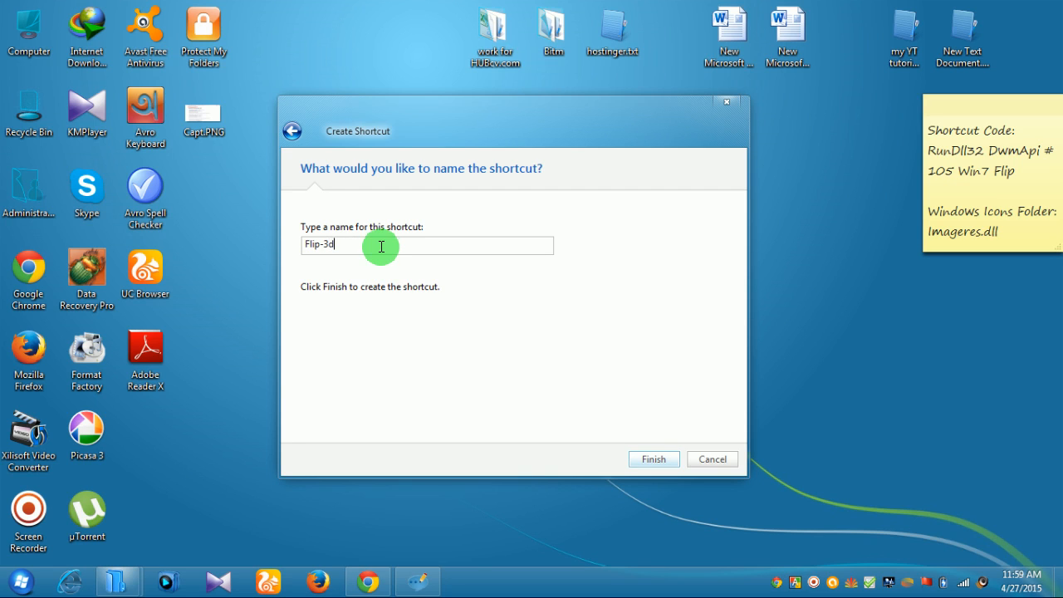
{"action": "left_click", "coordinate": [654, 459]}
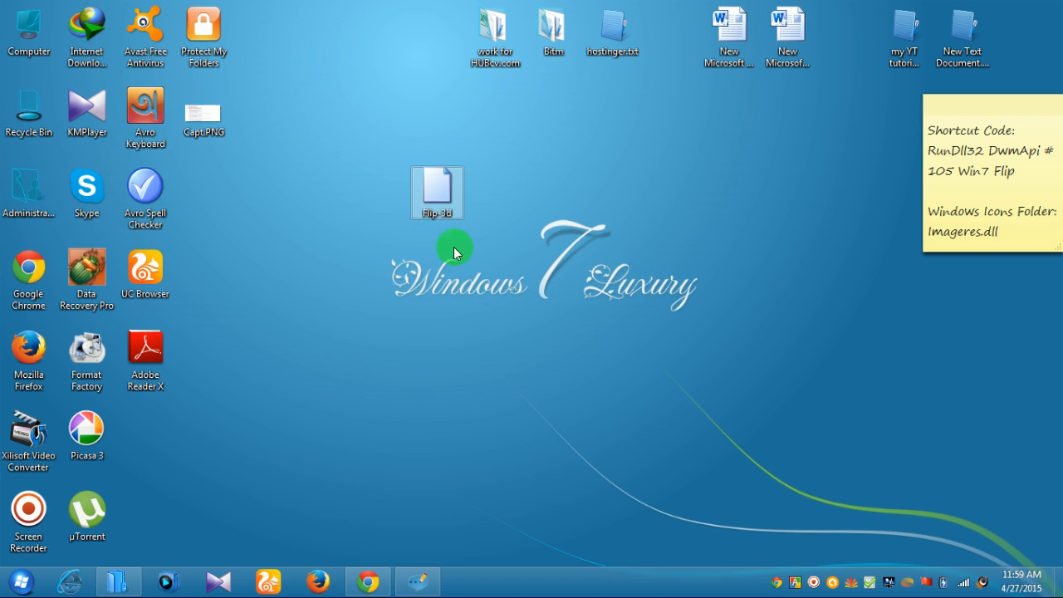
{"action": "mouse_move", "coordinate": [450, 199]}
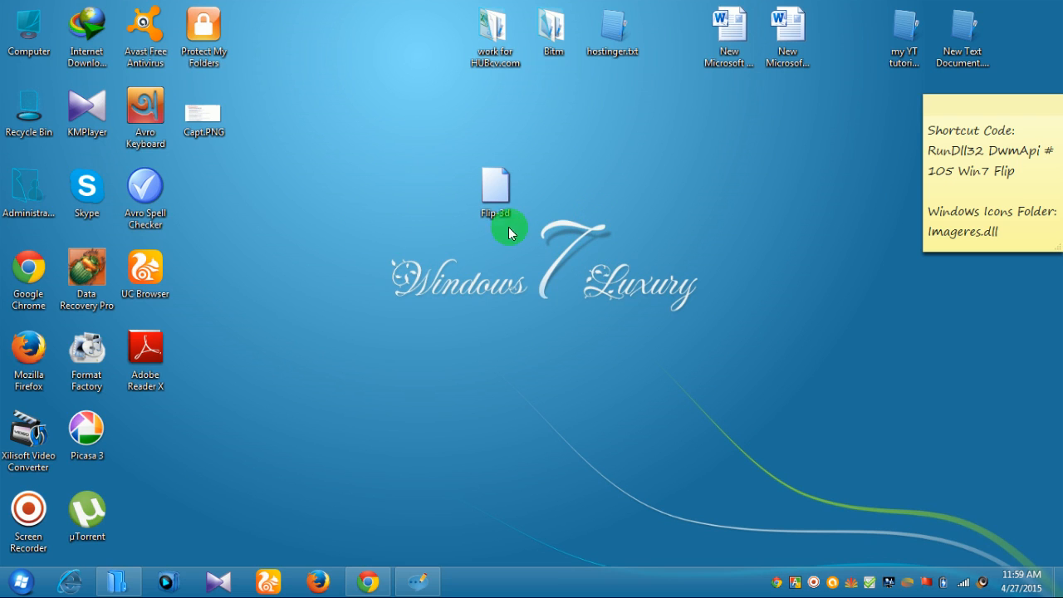
{"action": "left_click", "coordinate": [495, 186]}
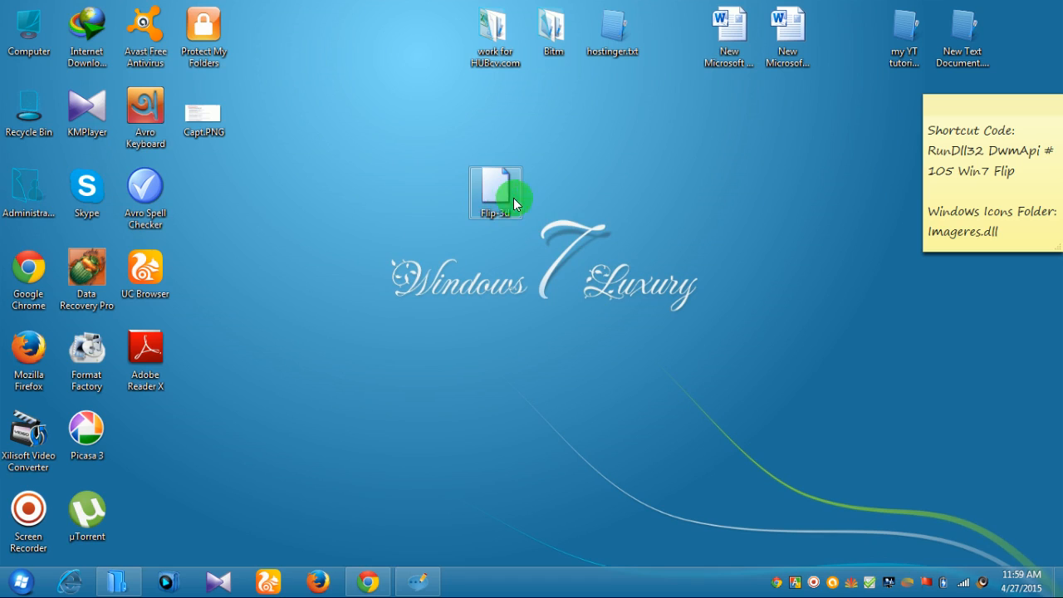
{"action": "double_click", "coordinate": [494, 187]}
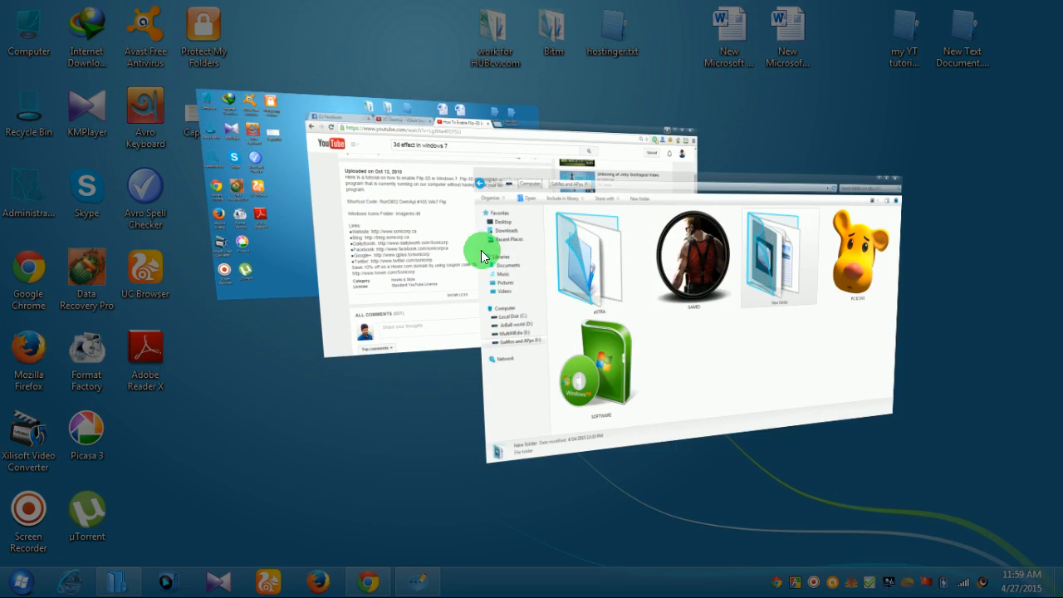
{"action": "left_click", "coordinate": [871, 199]}
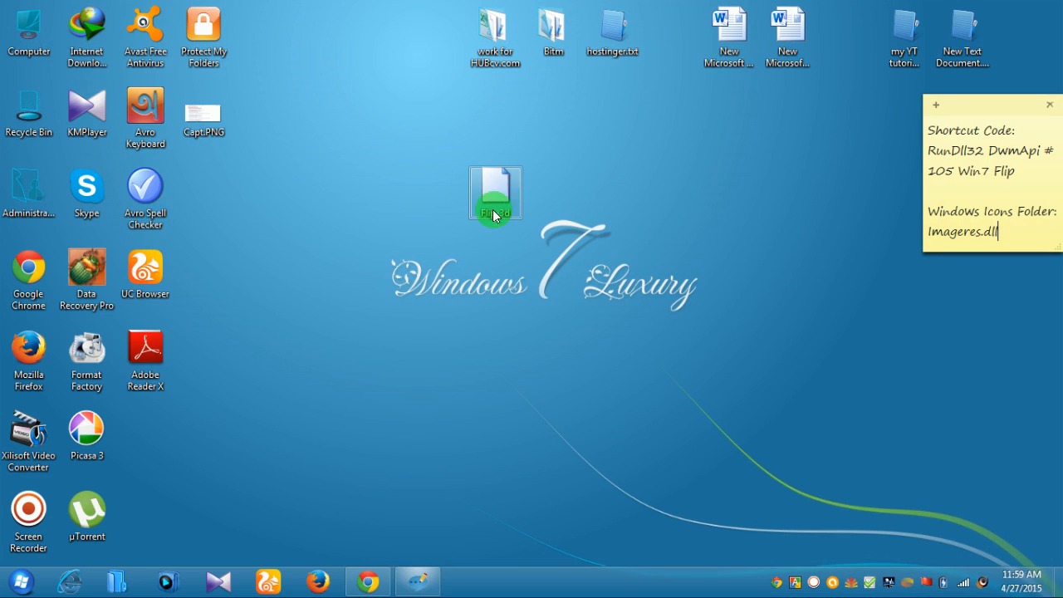
{"action": "mouse_move", "coordinate": [525, 271]}
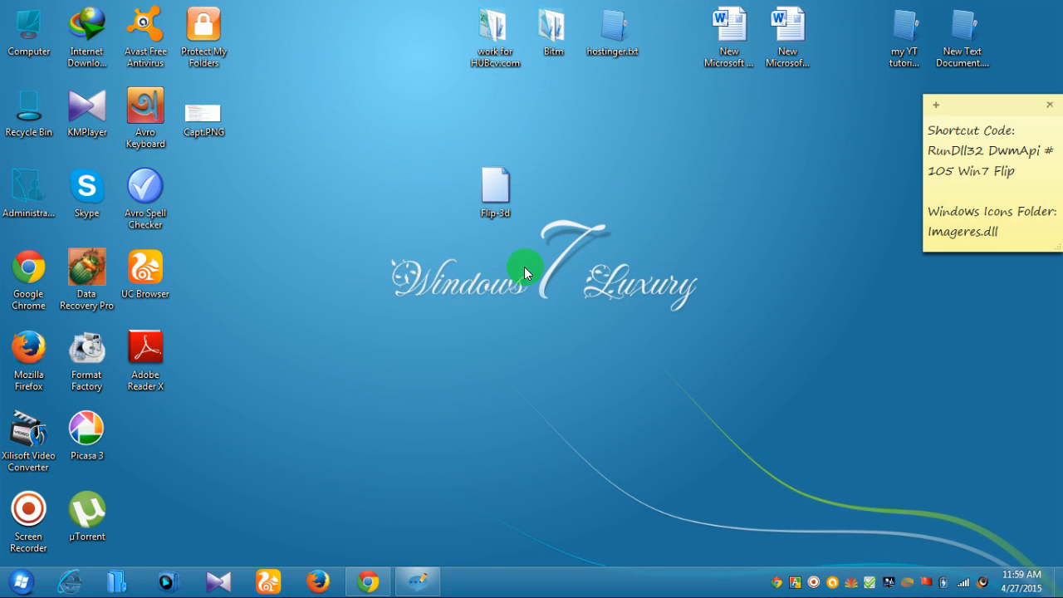
{"action": "left_click", "coordinate": [494, 187]}
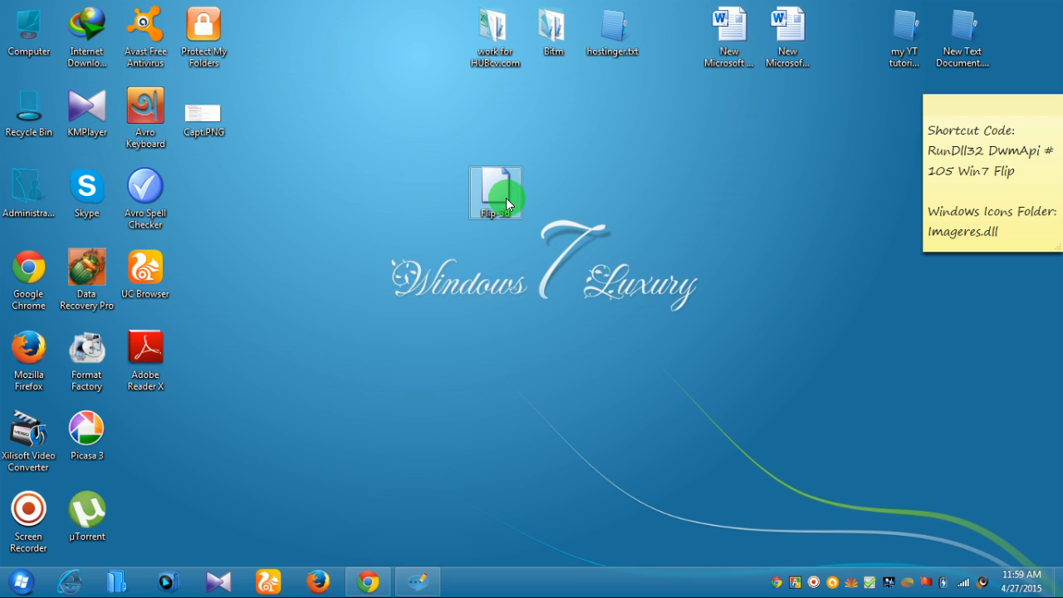
Open the Flip-3d shortcut's Properties and its Change Icon dialog.
{"action": "right_click", "coordinate": [495, 191]}
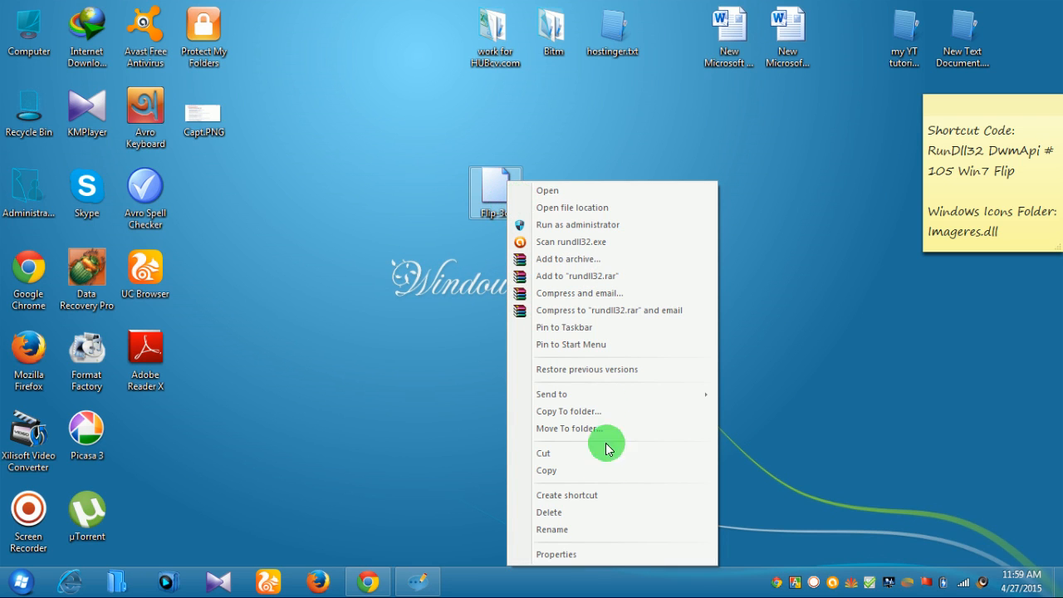
{"action": "left_click", "coordinate": [555, 553]}
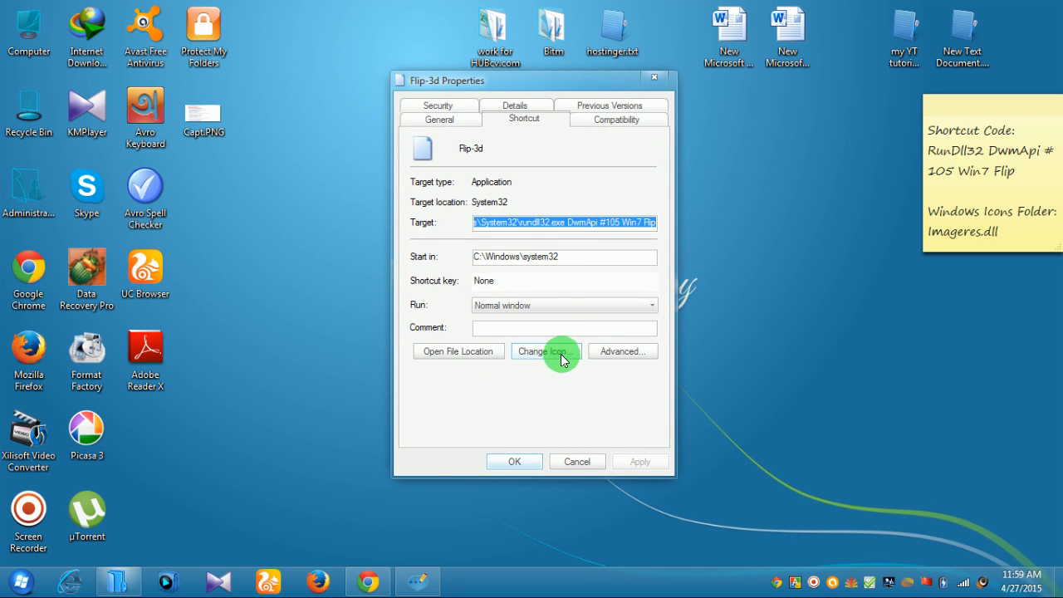
{"action": "left_click", "coordinate": [545, 351]}
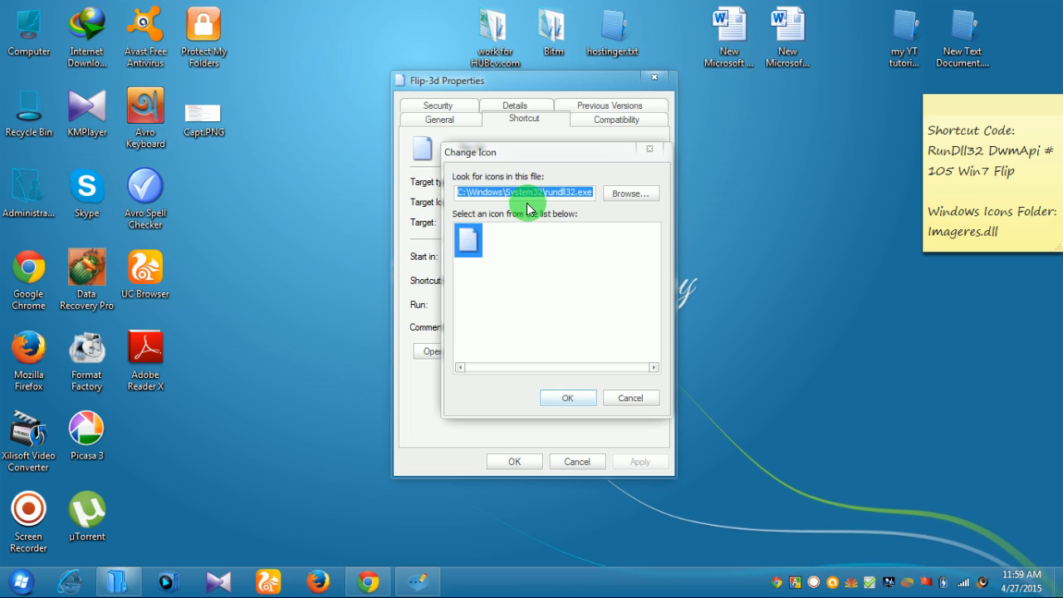
{"action": "mouse_move", "coordinate": [486, 181]}
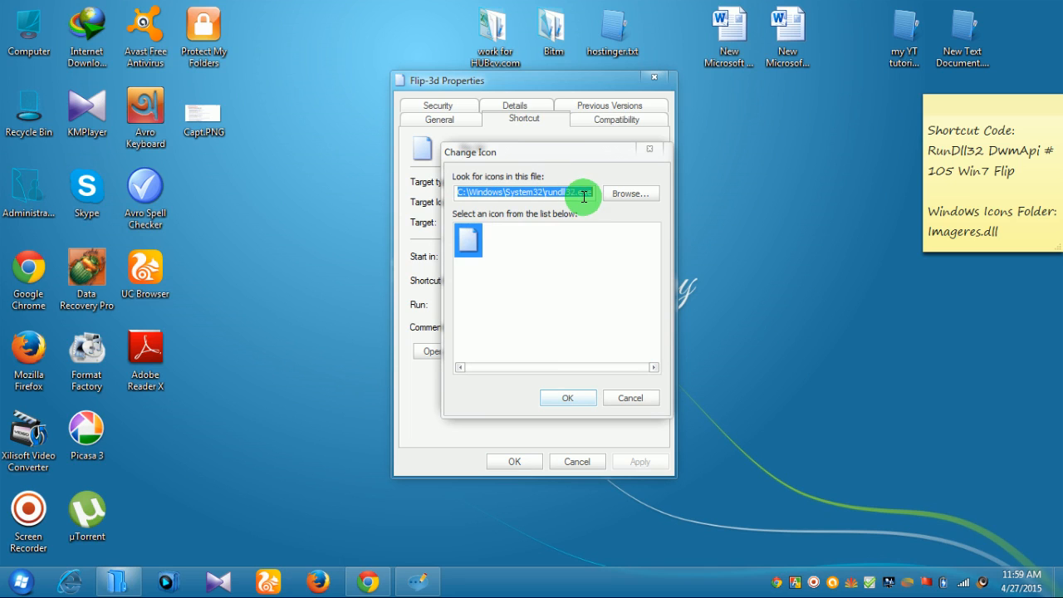
{"action": "mouse_move", "coordinate": [465, 196]}
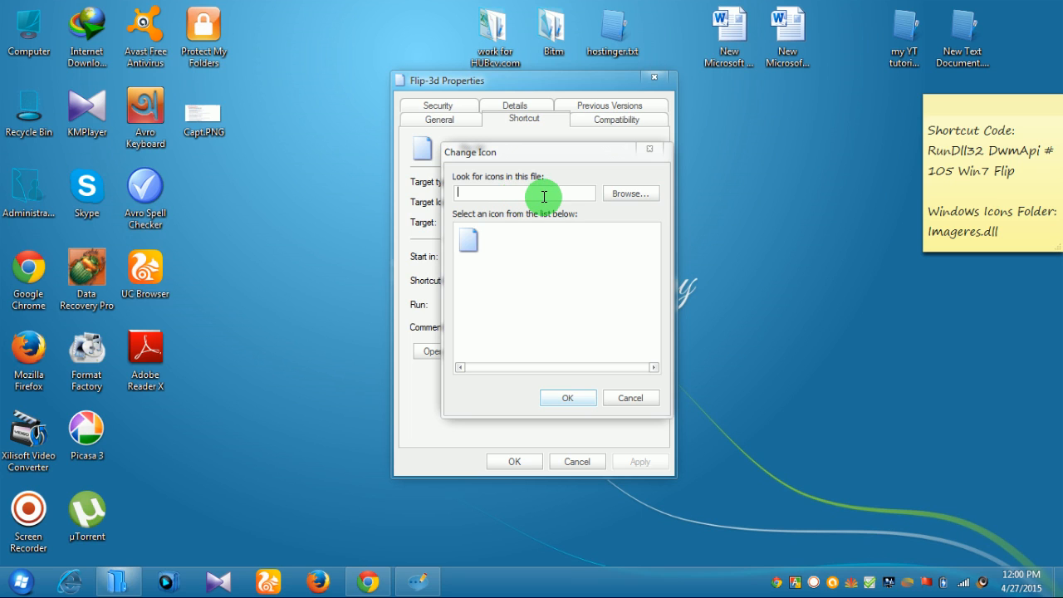
{"action": "mouse_move", "coordinate": [530, 205]}
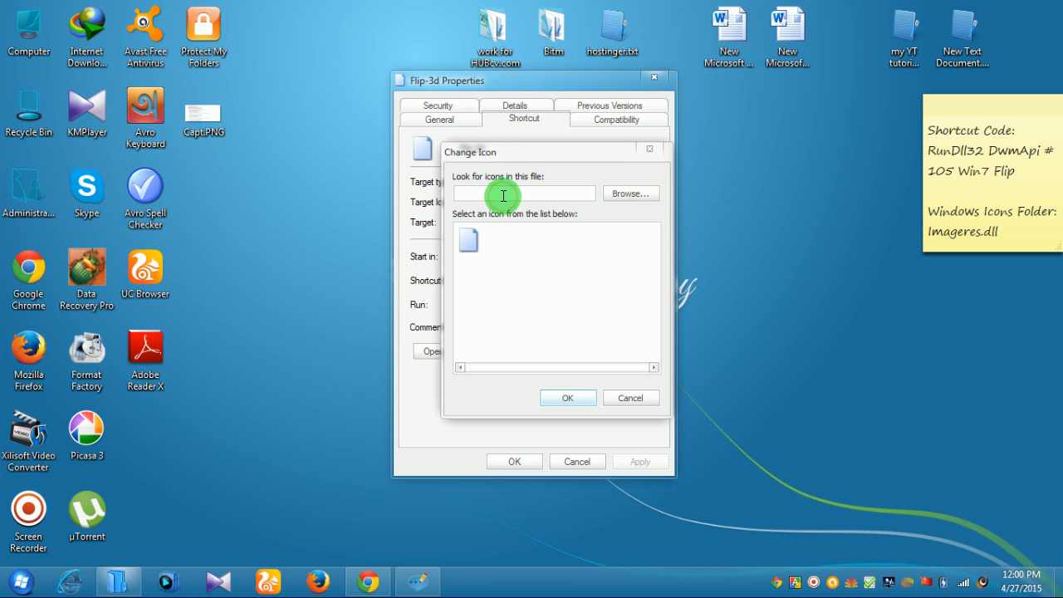
Load icons from Imageres.dll and pick the stacked-windows Flip-3D icon.
{"action": "type", "text": "I"}
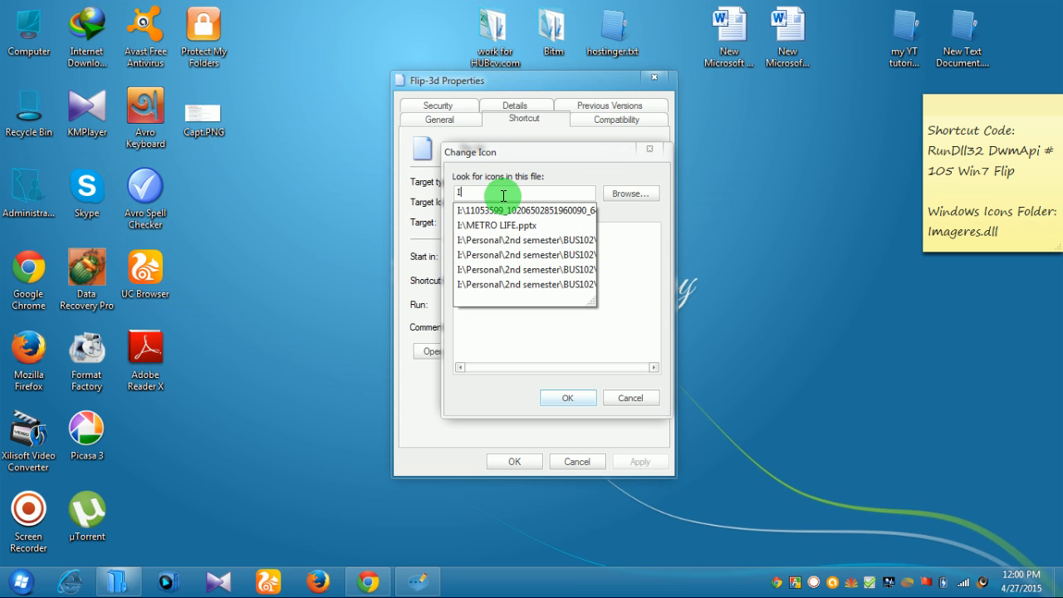
{"action": "type", "text": "ma"}
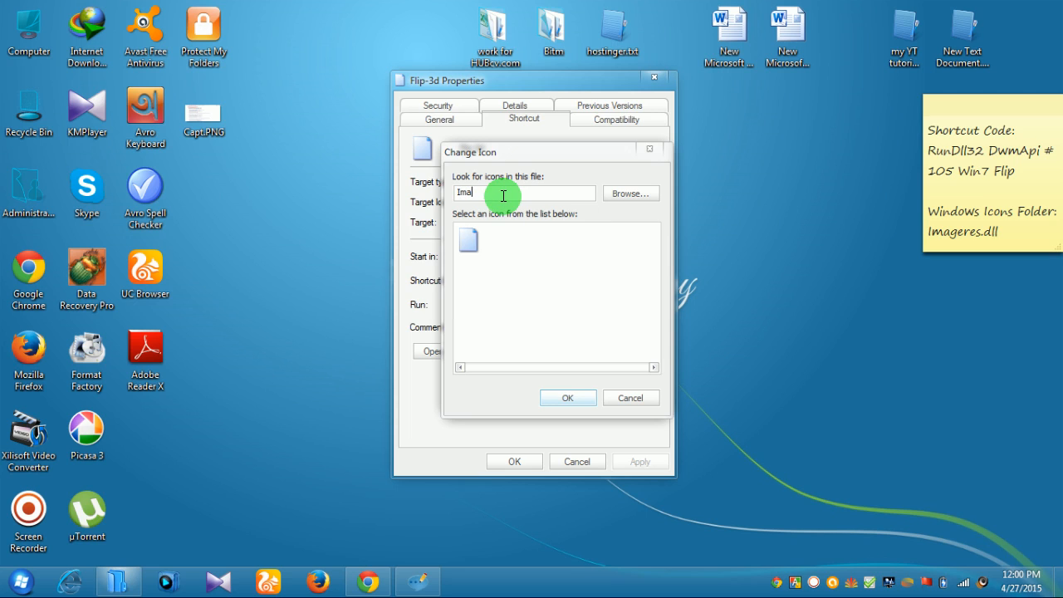
{"action": "type", "text": "g"}
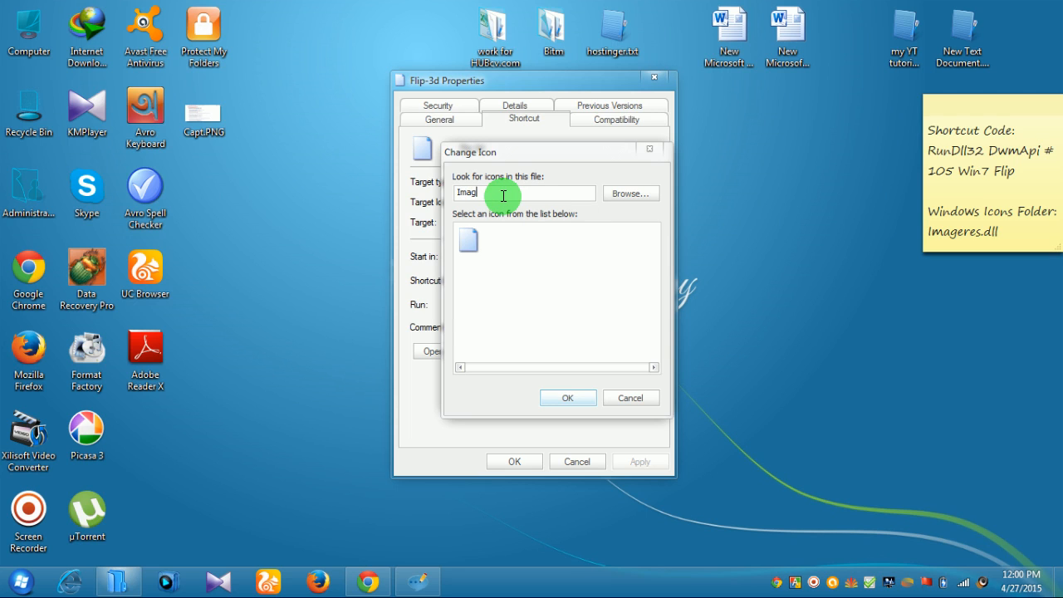
{"action": "type", "text": "eres."}
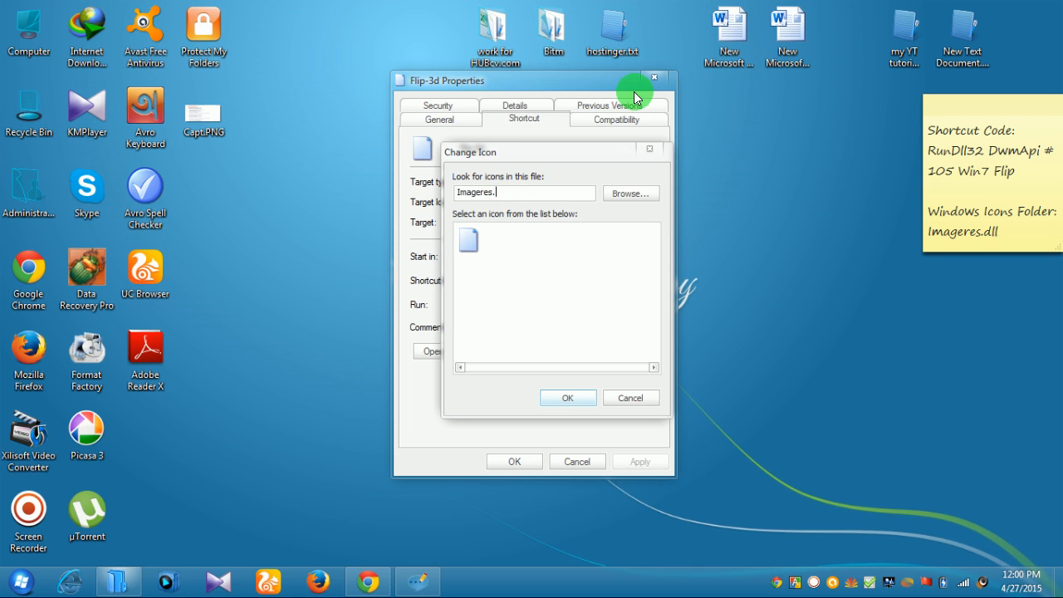
{"action": "type", "text": "d"}
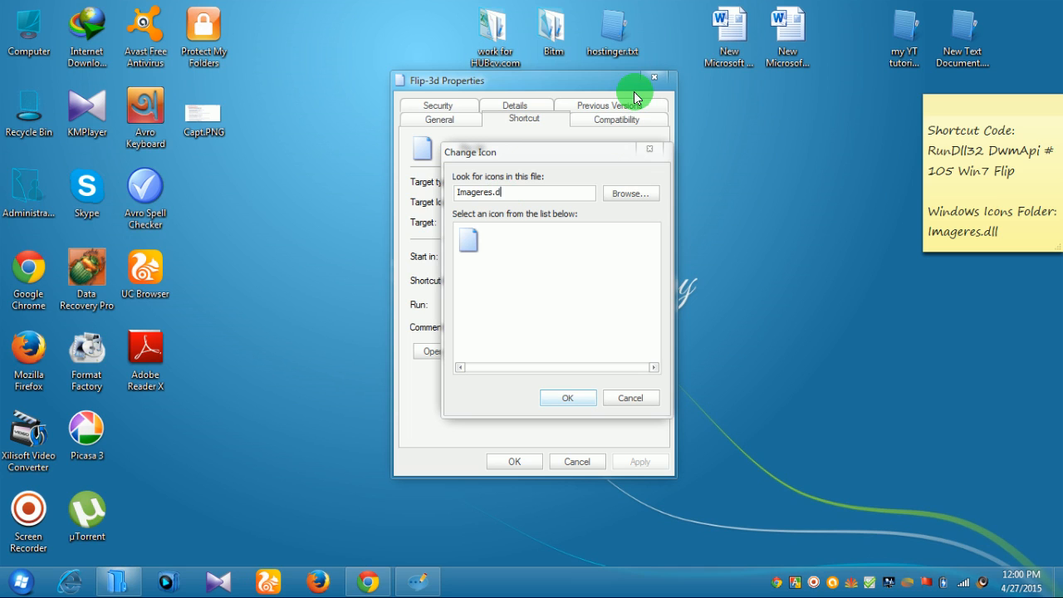
{"action": "mouse_move", "coordinate": [510, 214]}
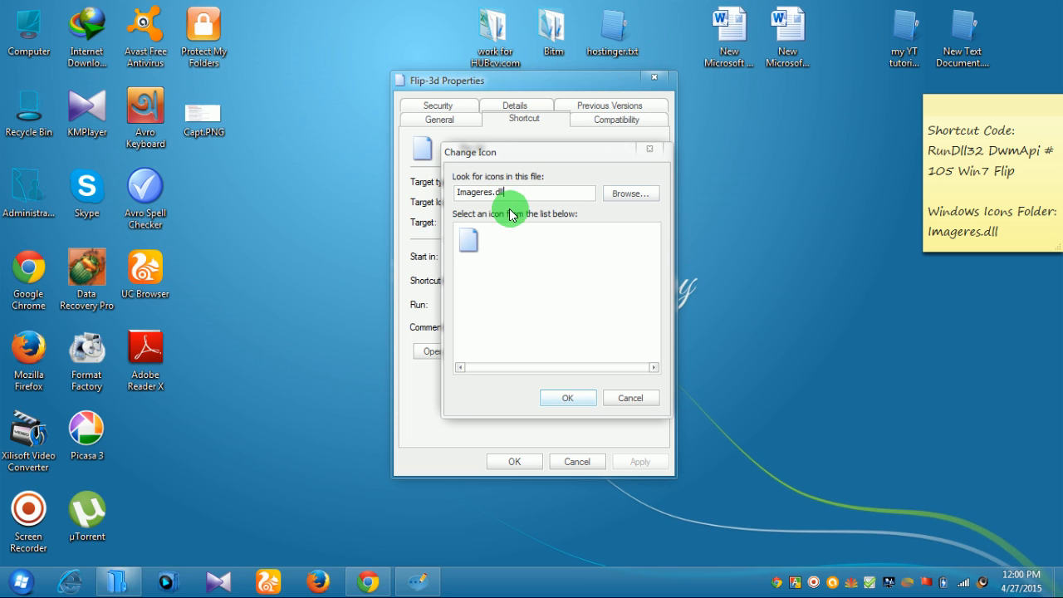
{"action": "mouse_move", "coordinate": [517, 194]}
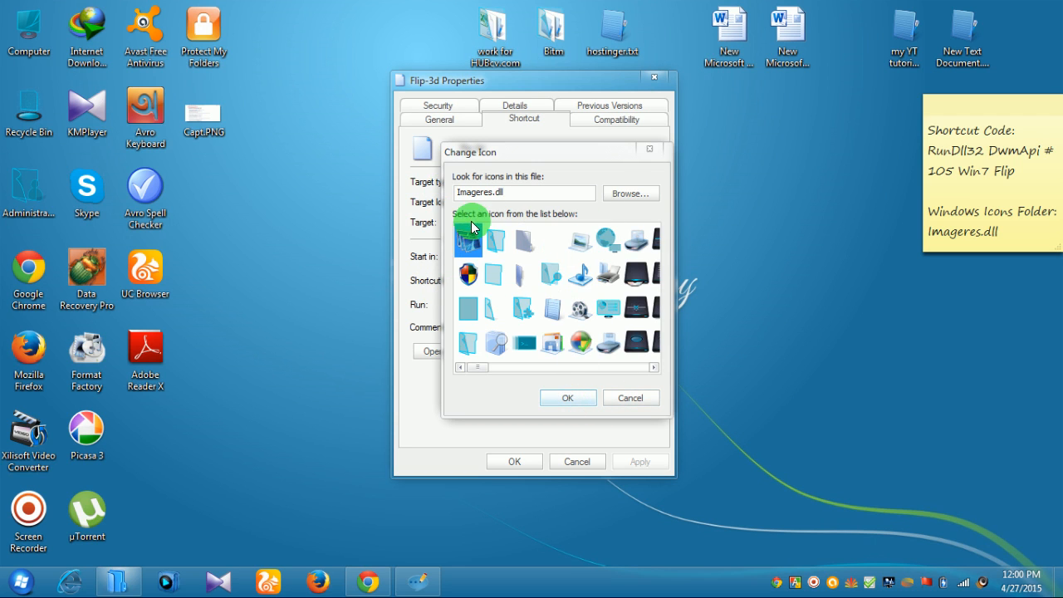
{"action": "left_click", "coordinate": [468, 274]}
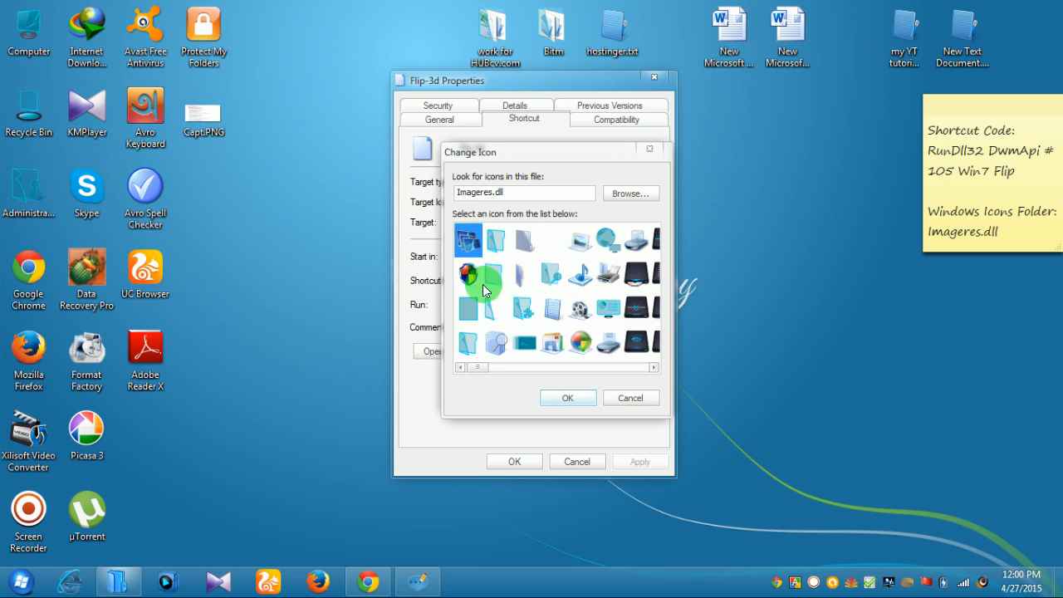
{"action": "left_click", "coordinate": [467, 239]}
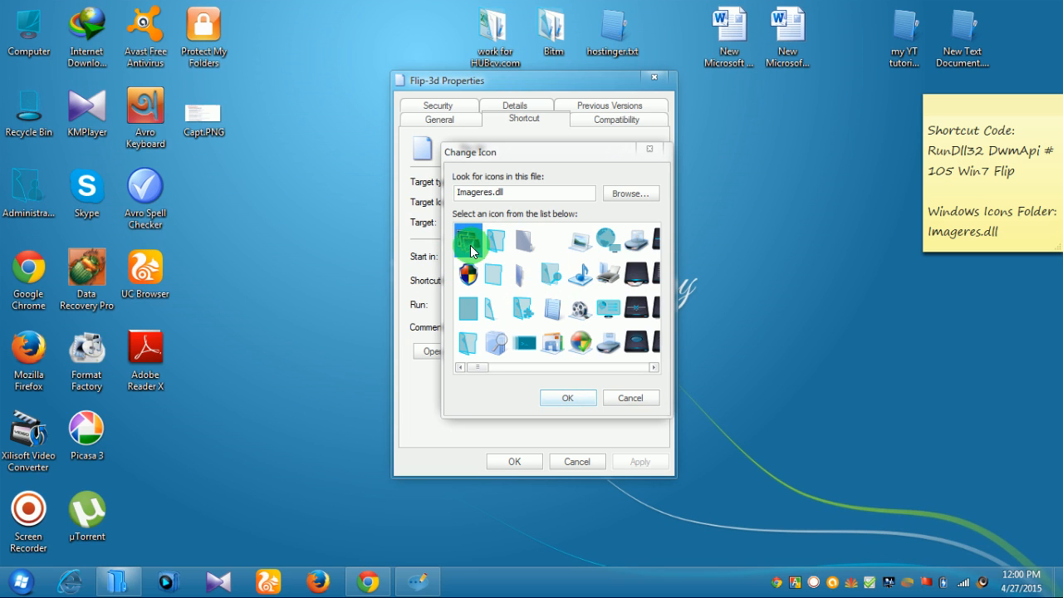
{"action": "left_click", "coordinate": [468, 240]}
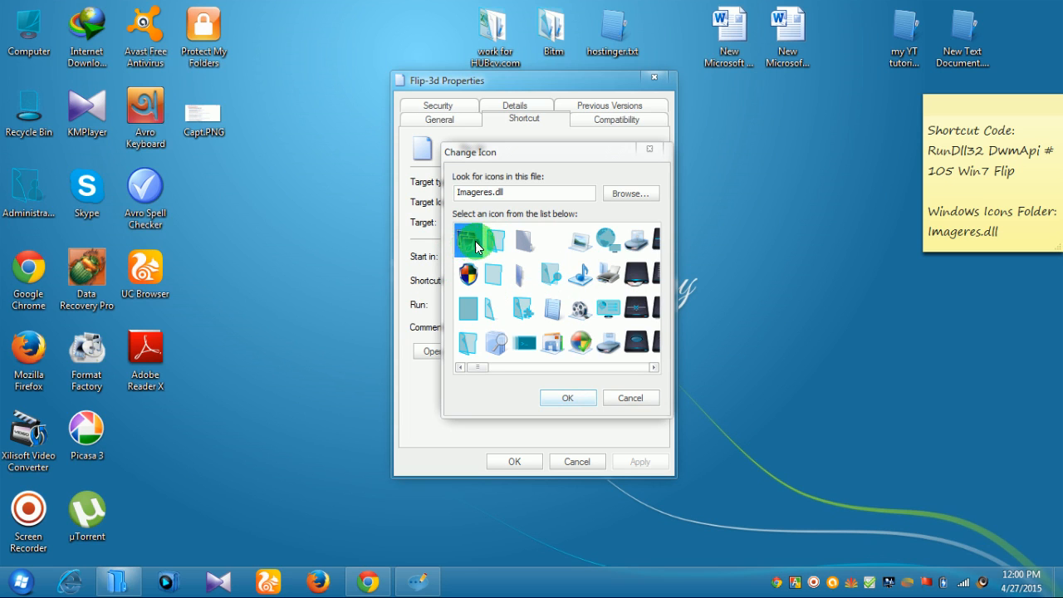
{"action": "left_click", "coordinate": [469, 241]}
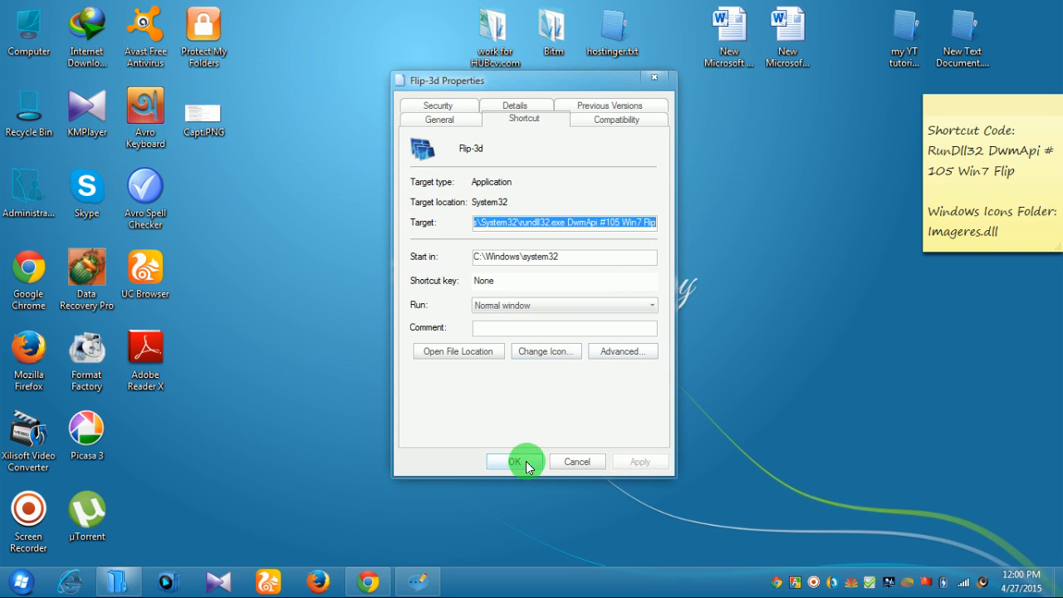
Apply the new icon in Properties and reposition the Flip-3d shortcut on the desktop.
{"action": "left_click", "coordinate": [513, 460]}
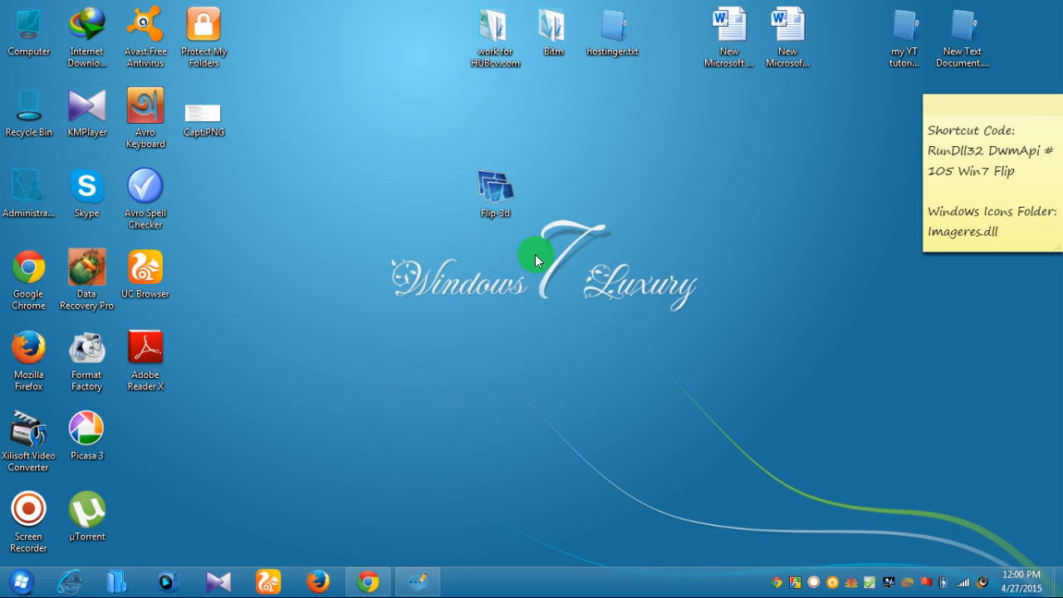
{"action": "left_click_drag", "start_coordinate": [494, 193], "coordinate": [494, 282]}
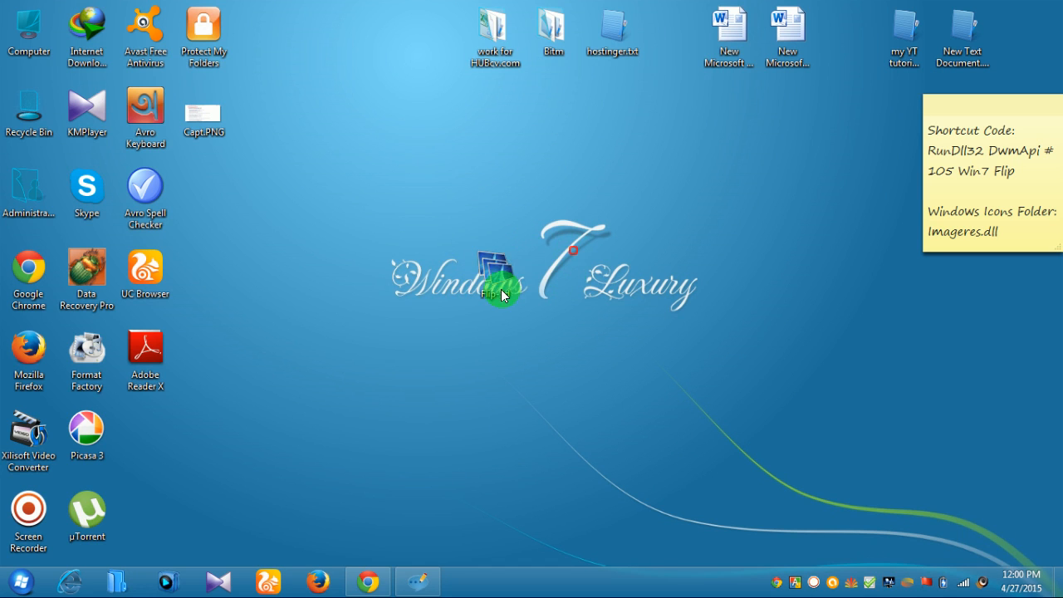
{"action": "left_click_drag", "start_coordinate": [498, 283], "coordinate": [494, 193]}
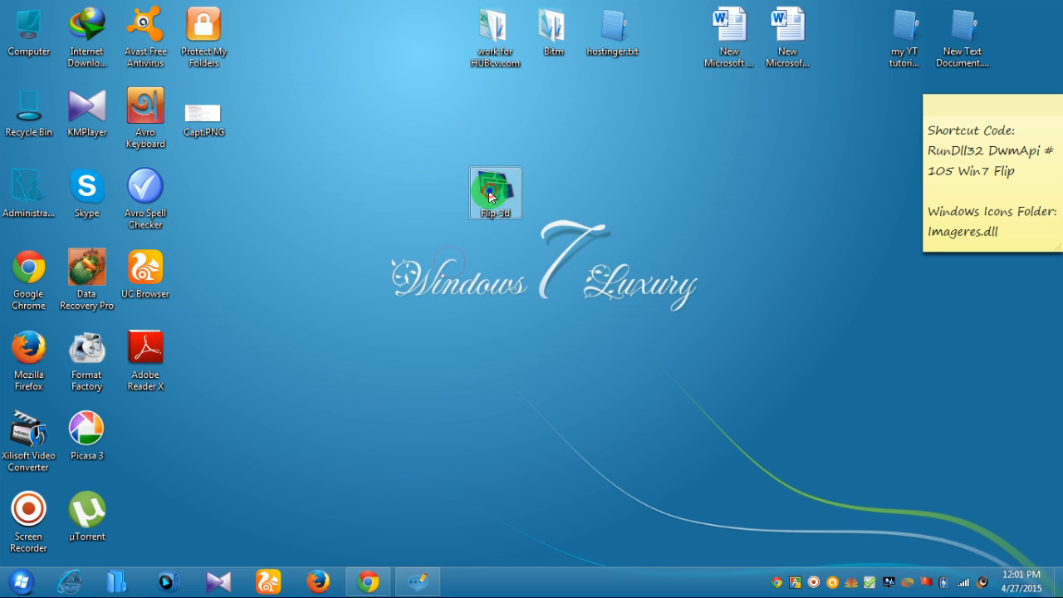
Pin the Flip-3d shortcut to the taskbar.
{"action": "right_click", "coordinate": [494, 193]}
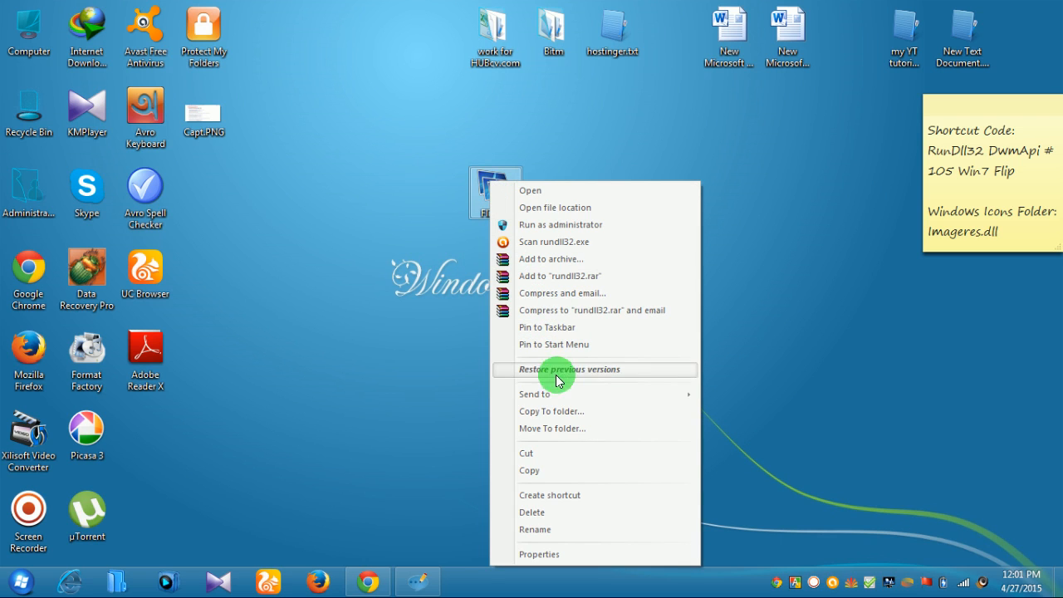
{"action": "mouse_move", "coordinate": [560, 327]}
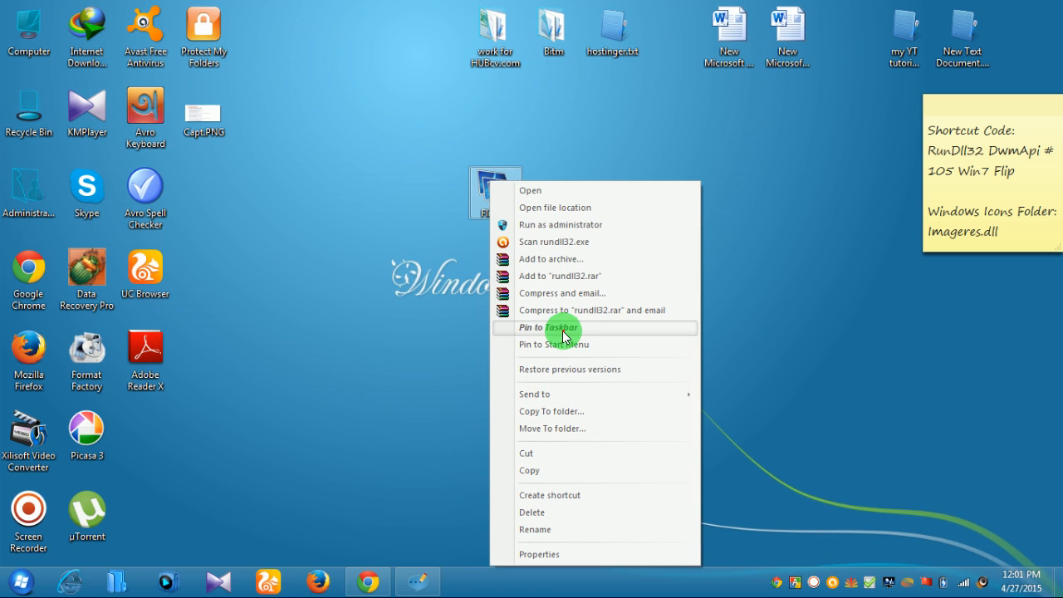
{"action": "left_click", "coordinate": [557, 327]}
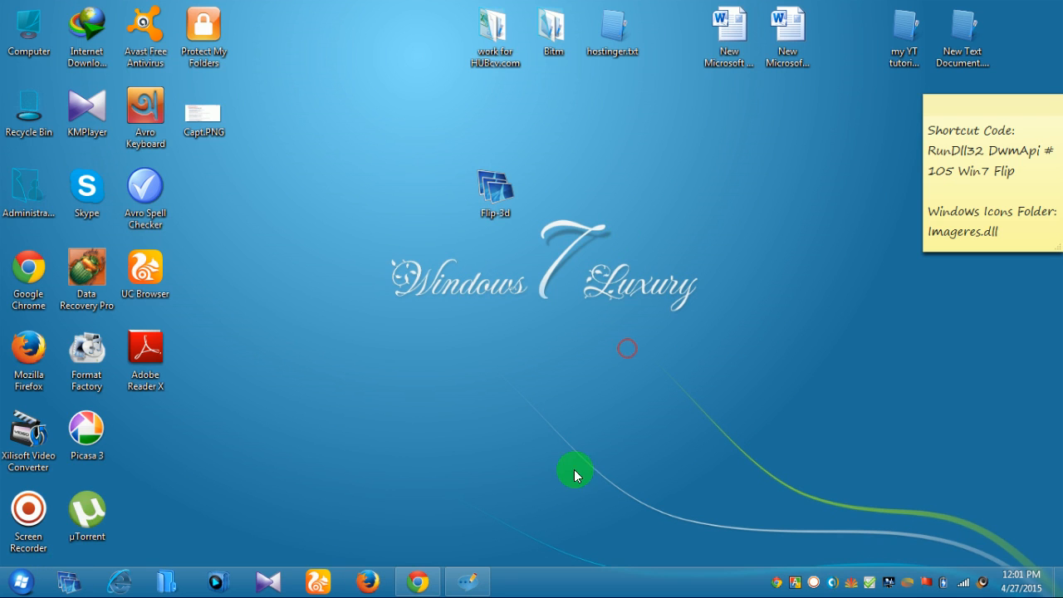
{"action": "left_click", "coordinate": [493, 193]}
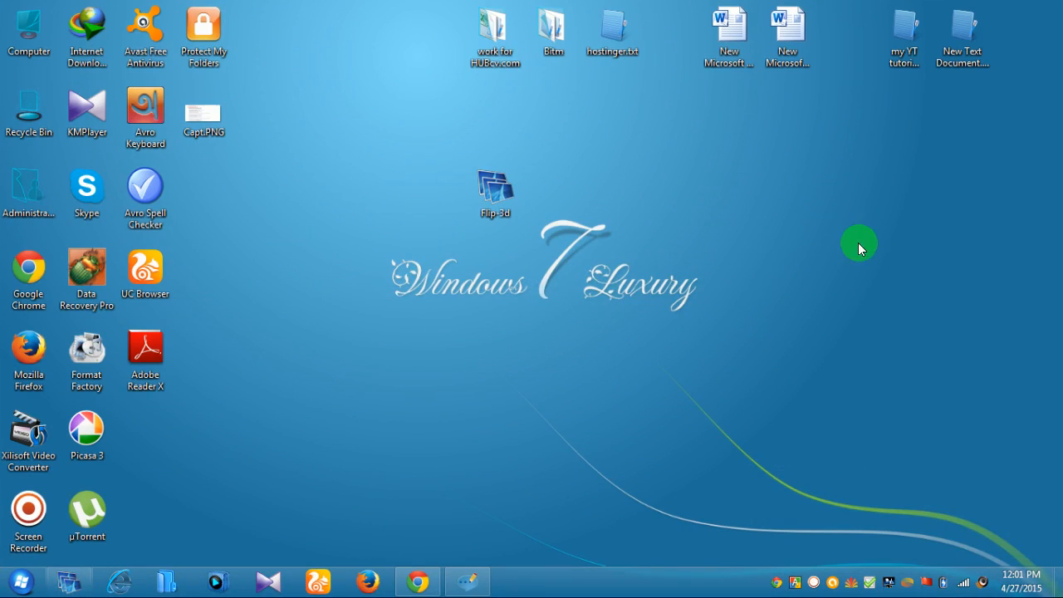
{"action": "left_click", "coordinate": [468, 581]}
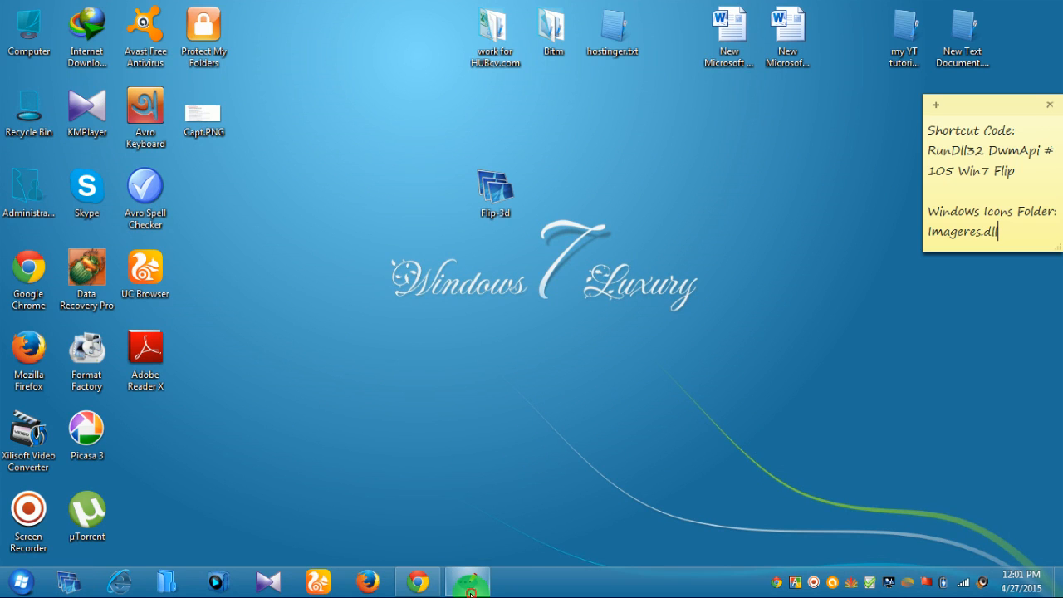
{"action": "mouse_move", "coordinate": [710, 110]}
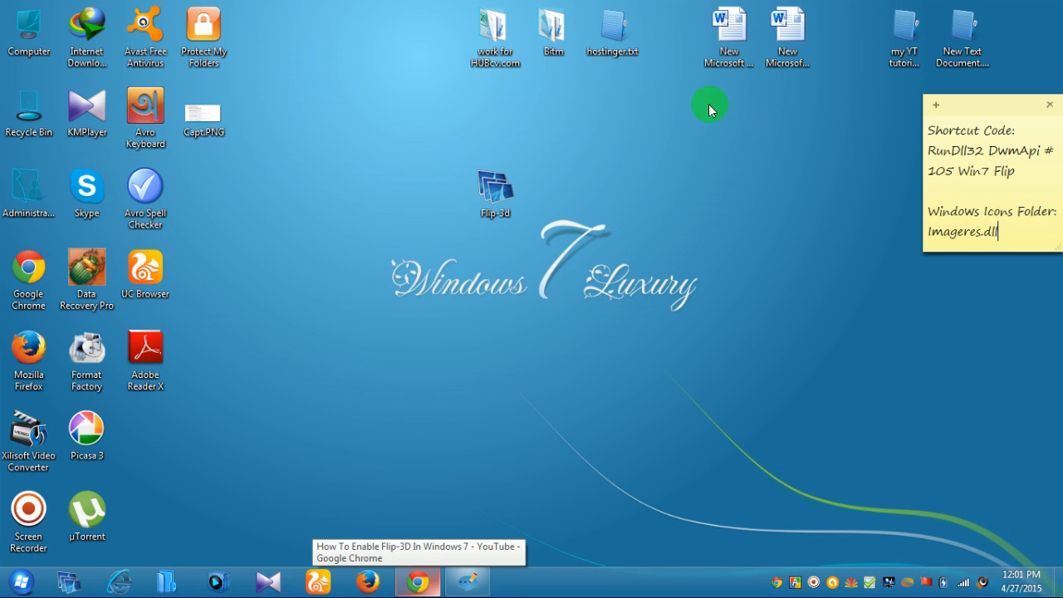
{"action": "mouse_move", "coordinate": [548, 261]}
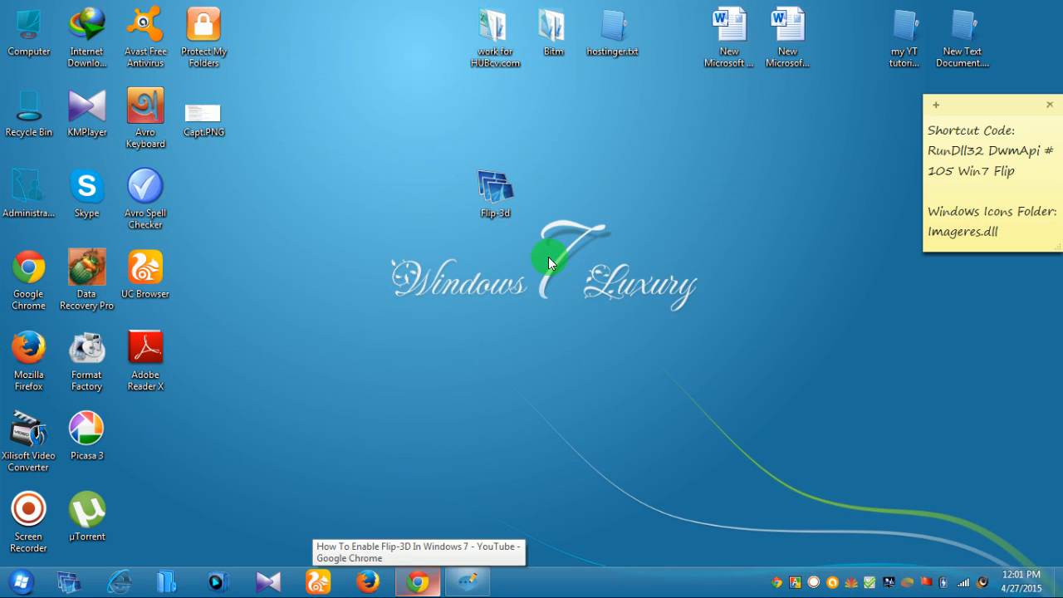
{"action": "mouse_move", "coordinate": [498, 318]}
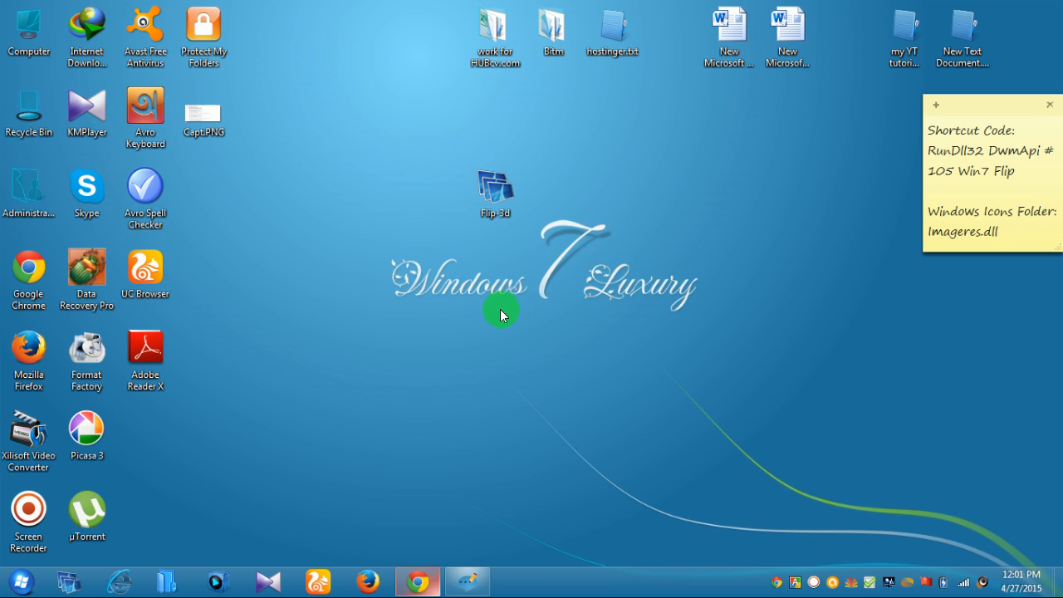
{"action": "mouse_move", "coordinate": [480, 318]}
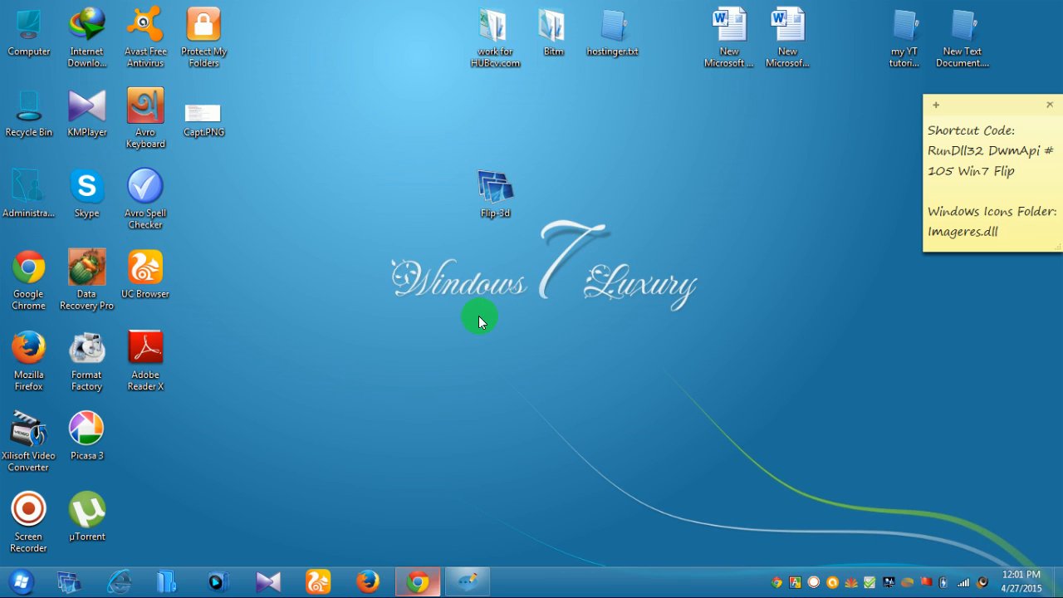